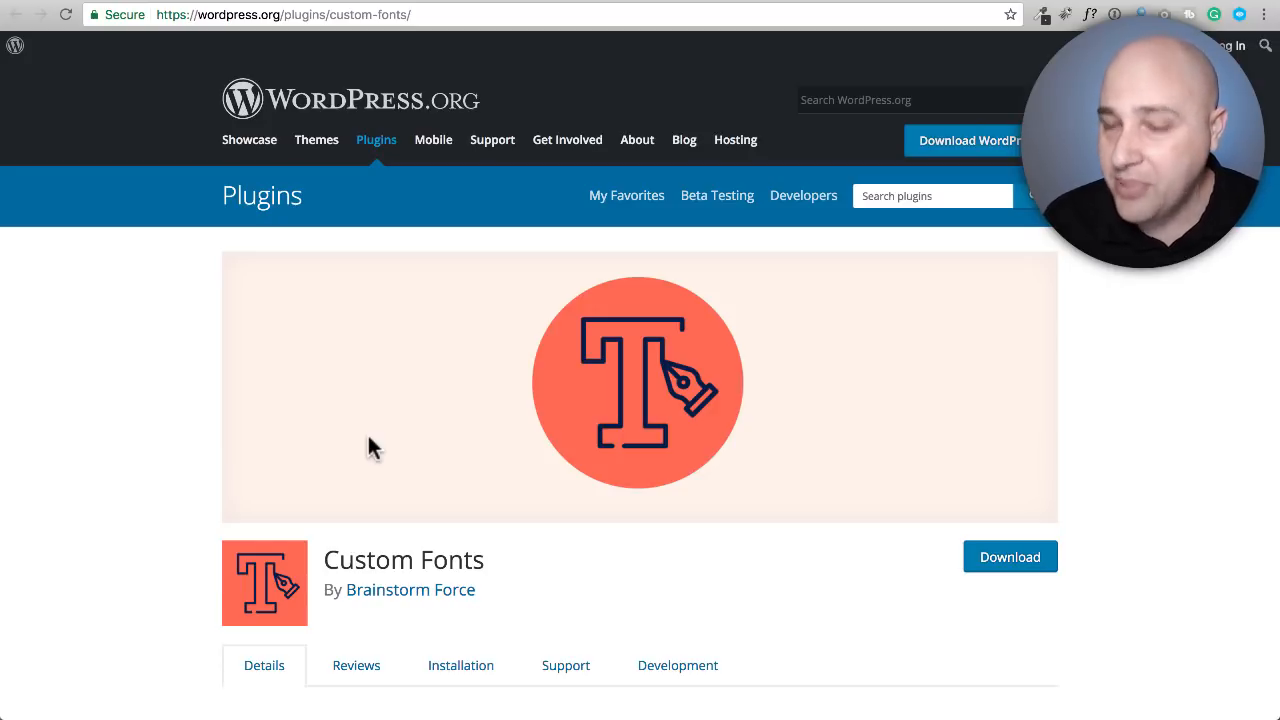
mouse_move(420, 478)
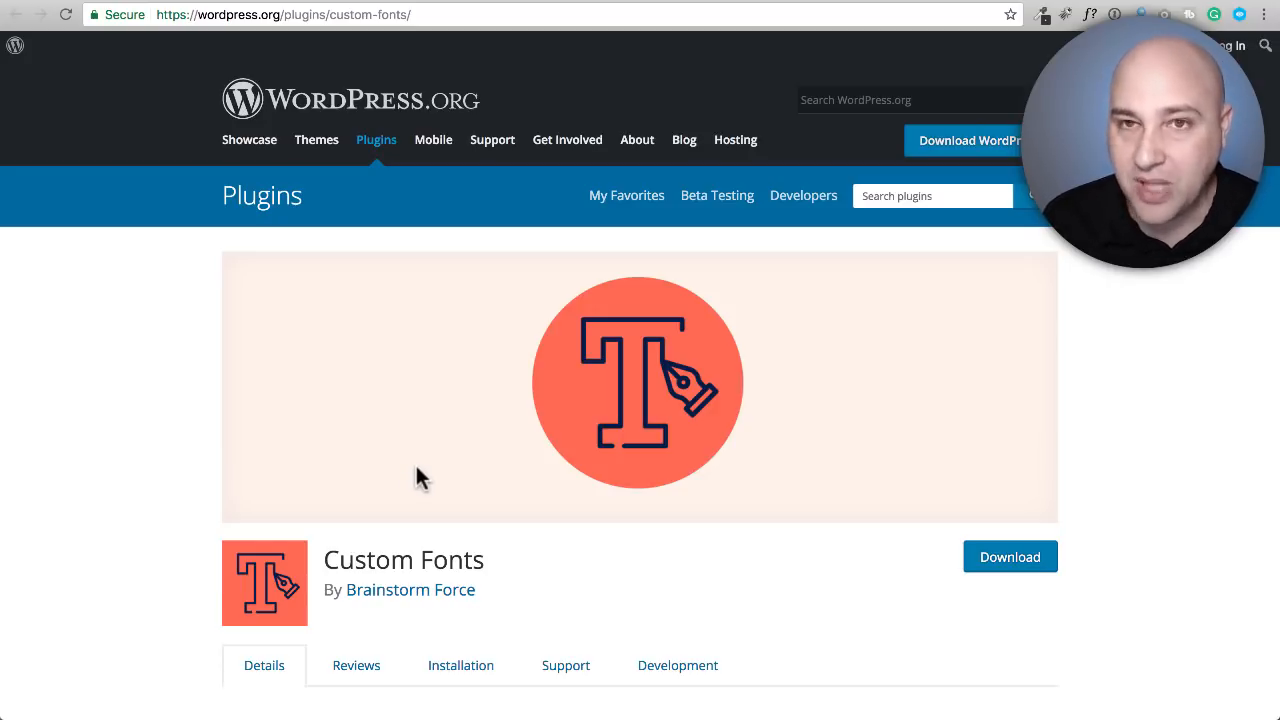
Scroll through the Custom Fonts and Custom Typekit Fonts plugin descriptions
scroll("down", 3)
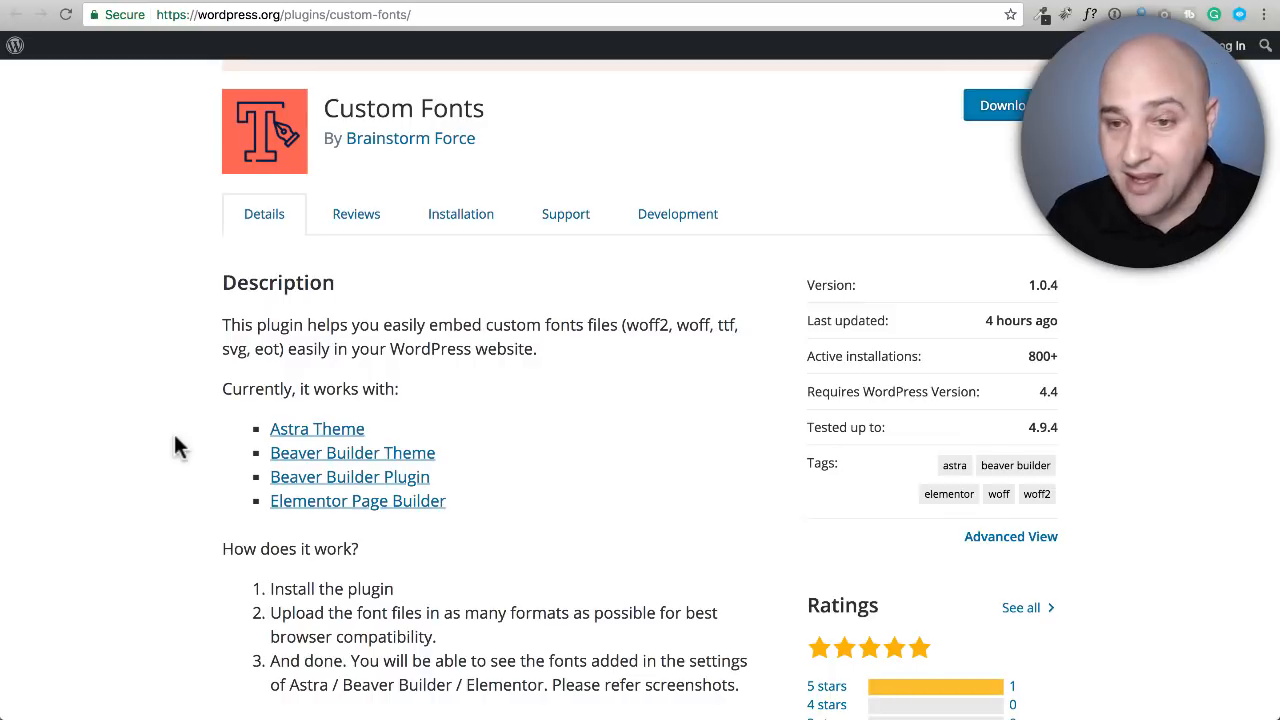
mouse_move(575, 405)
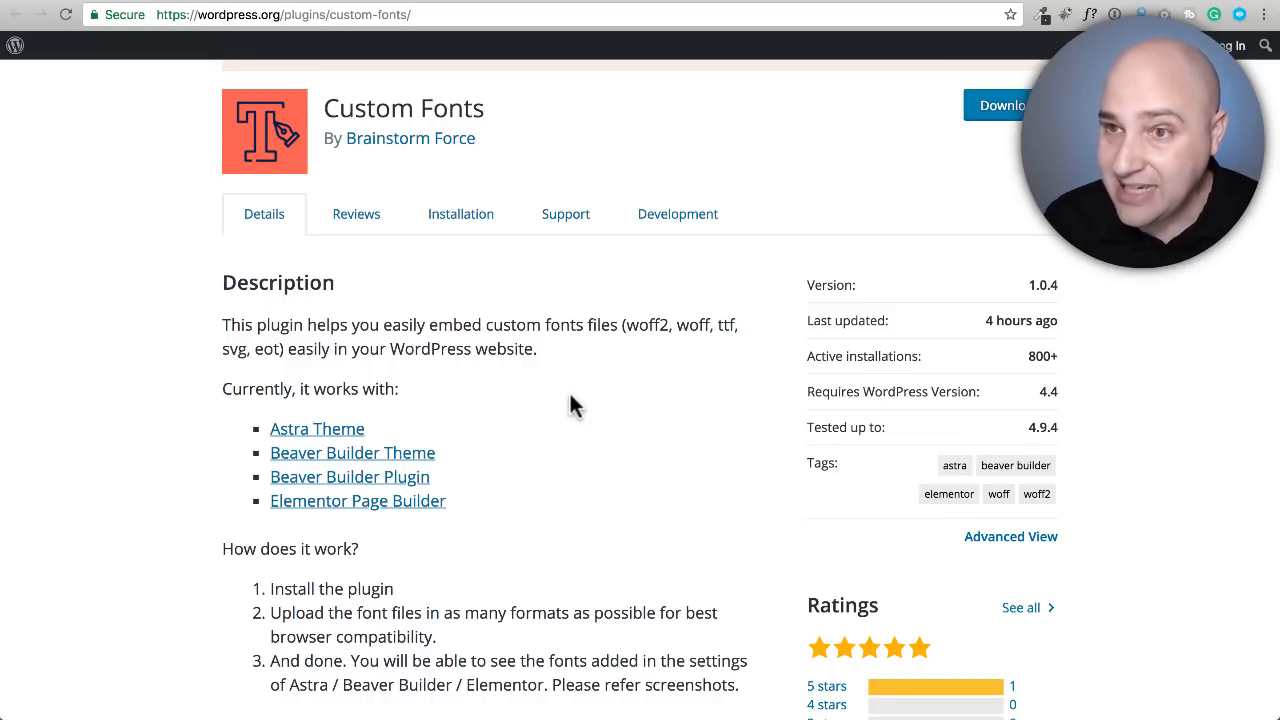
scroll("up", 3)
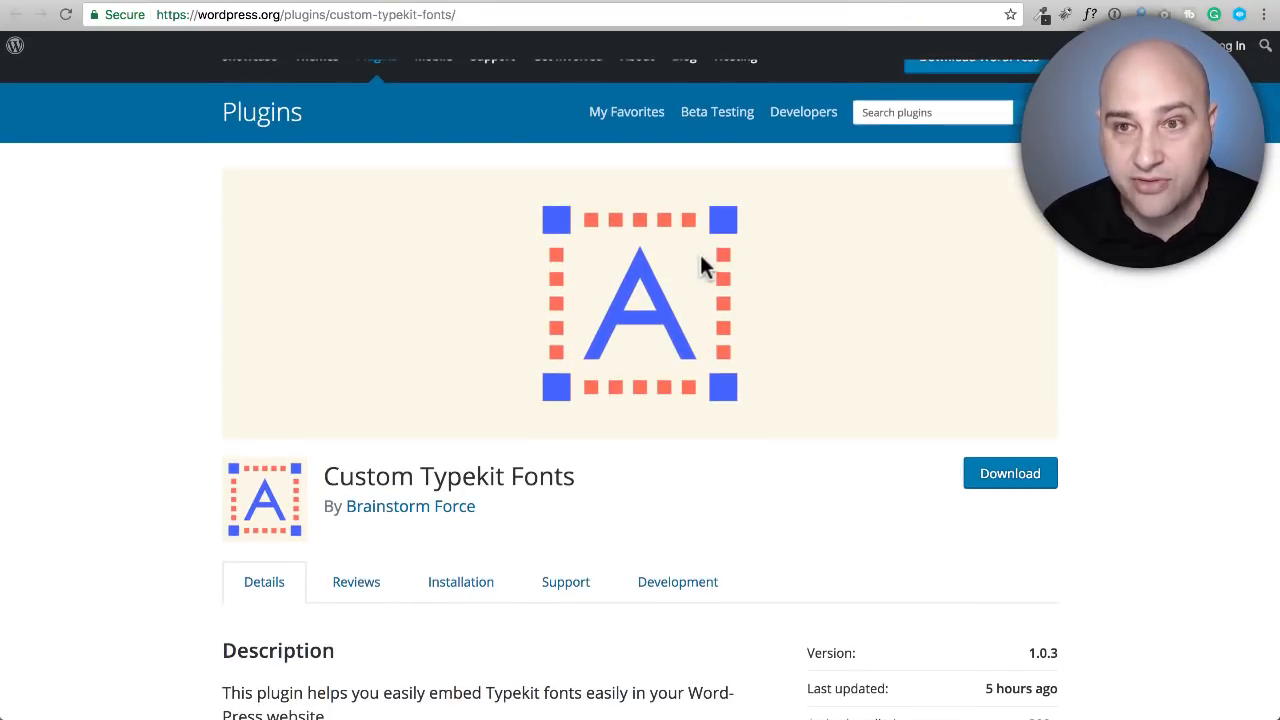
mouse_move(500, 476)
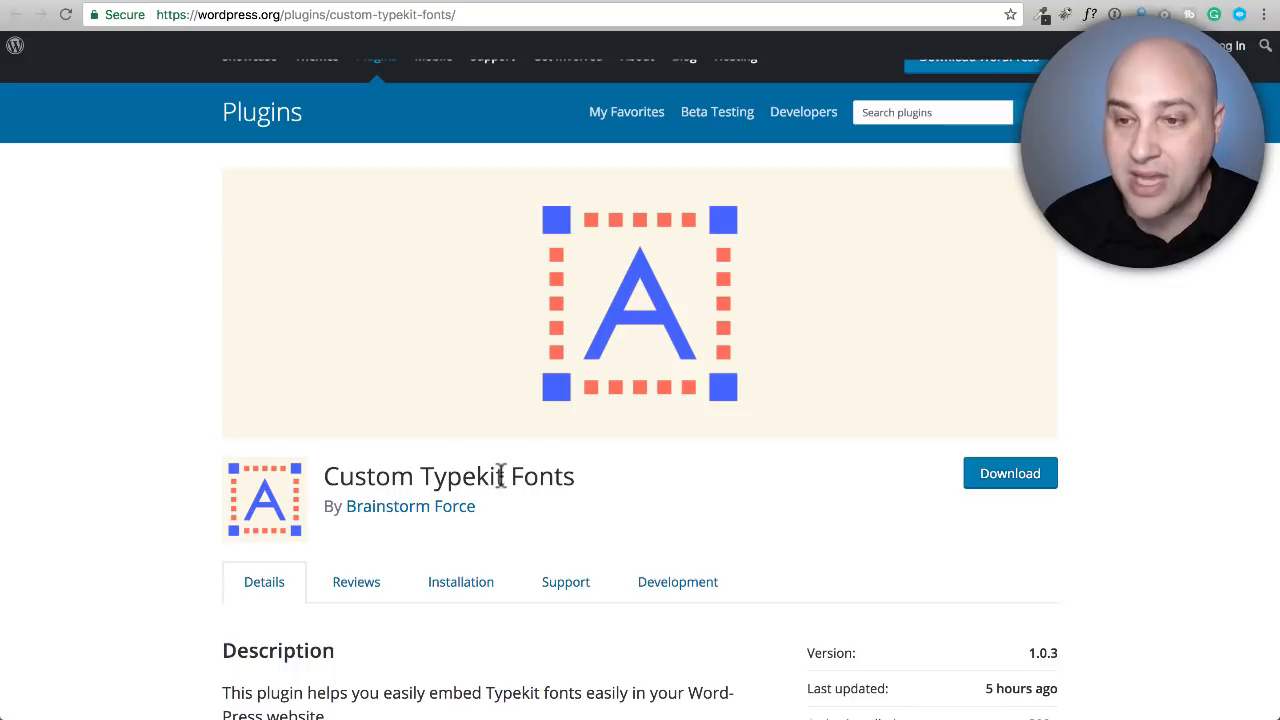
scroll("down", 3)
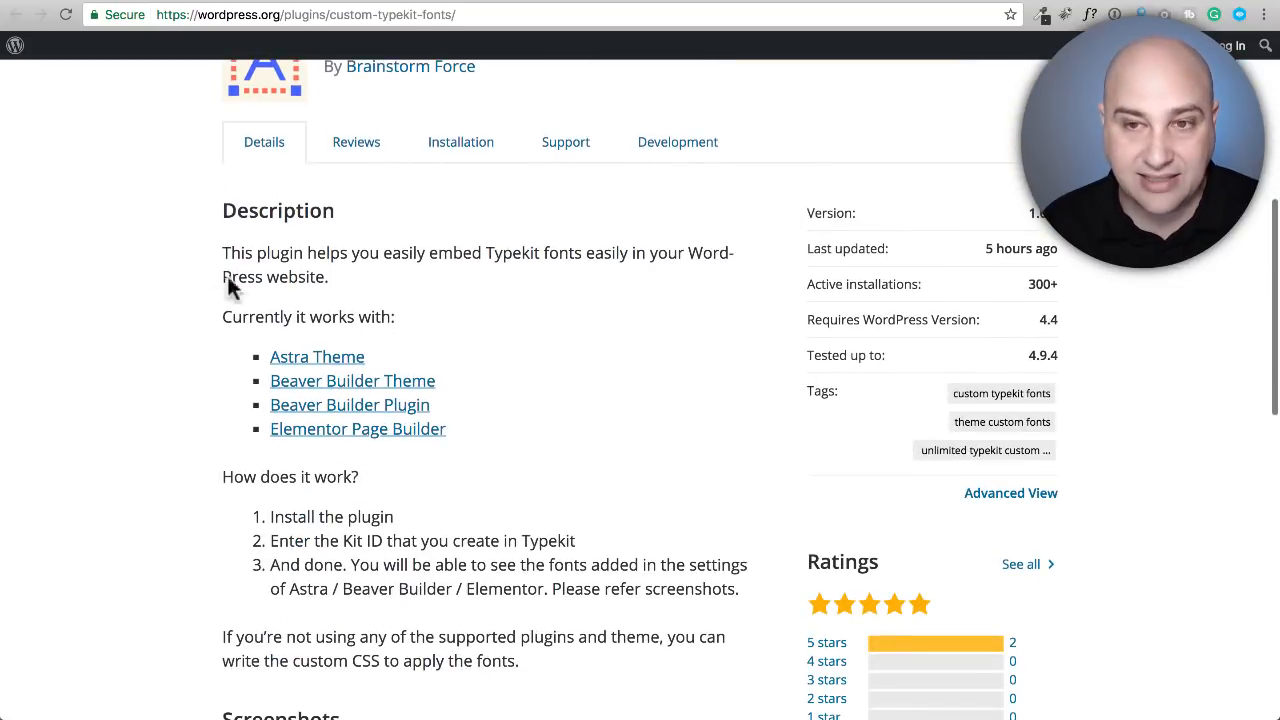
scroll("up", 3)
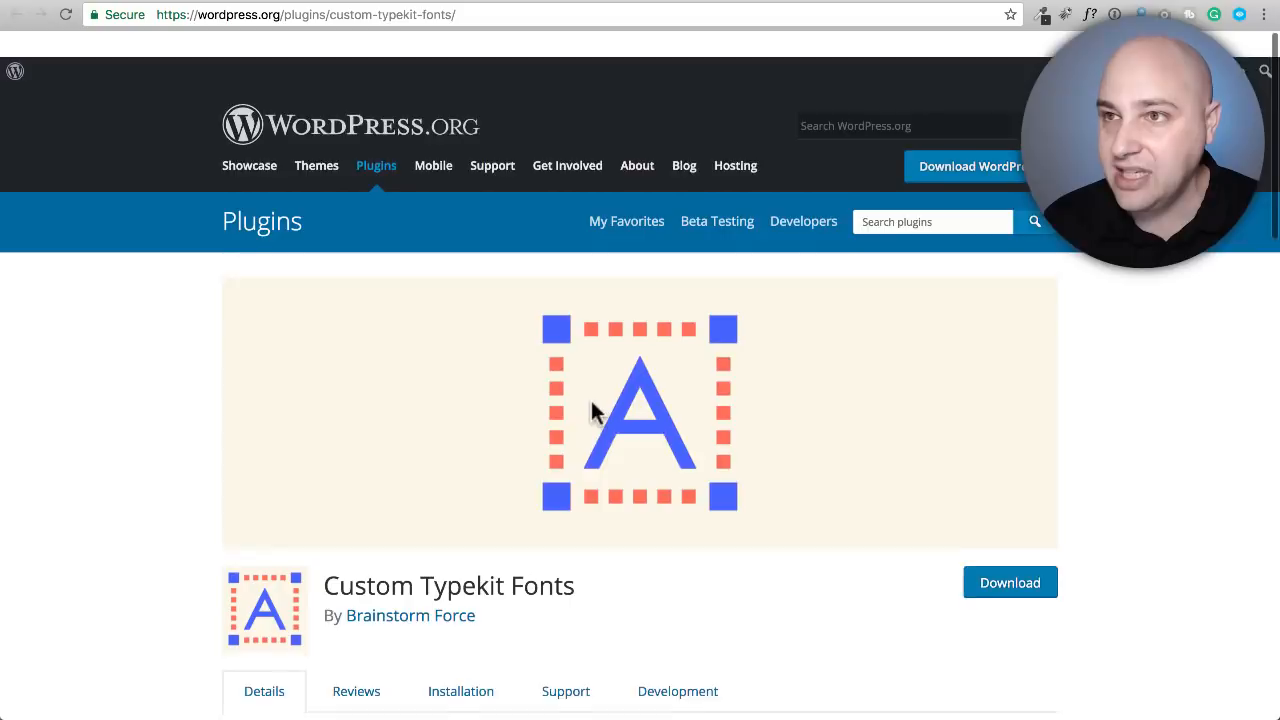
scroll("down", 3)
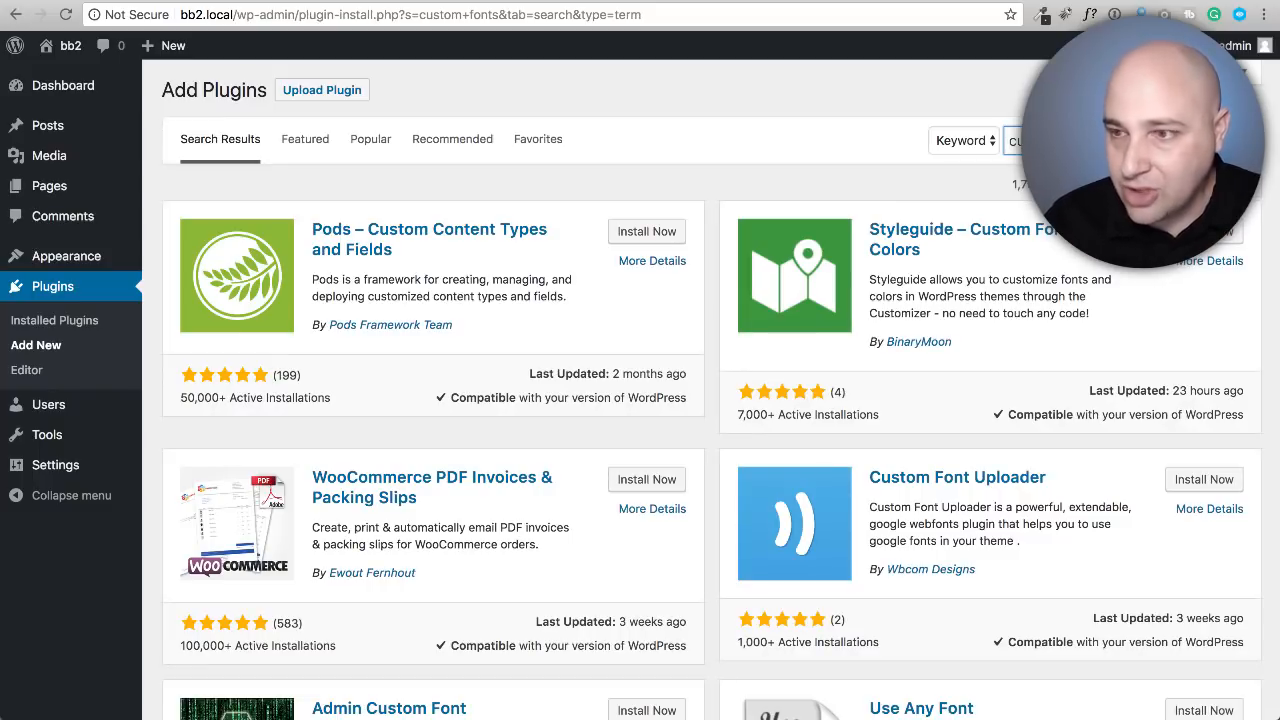
mouse_move(678, 625)
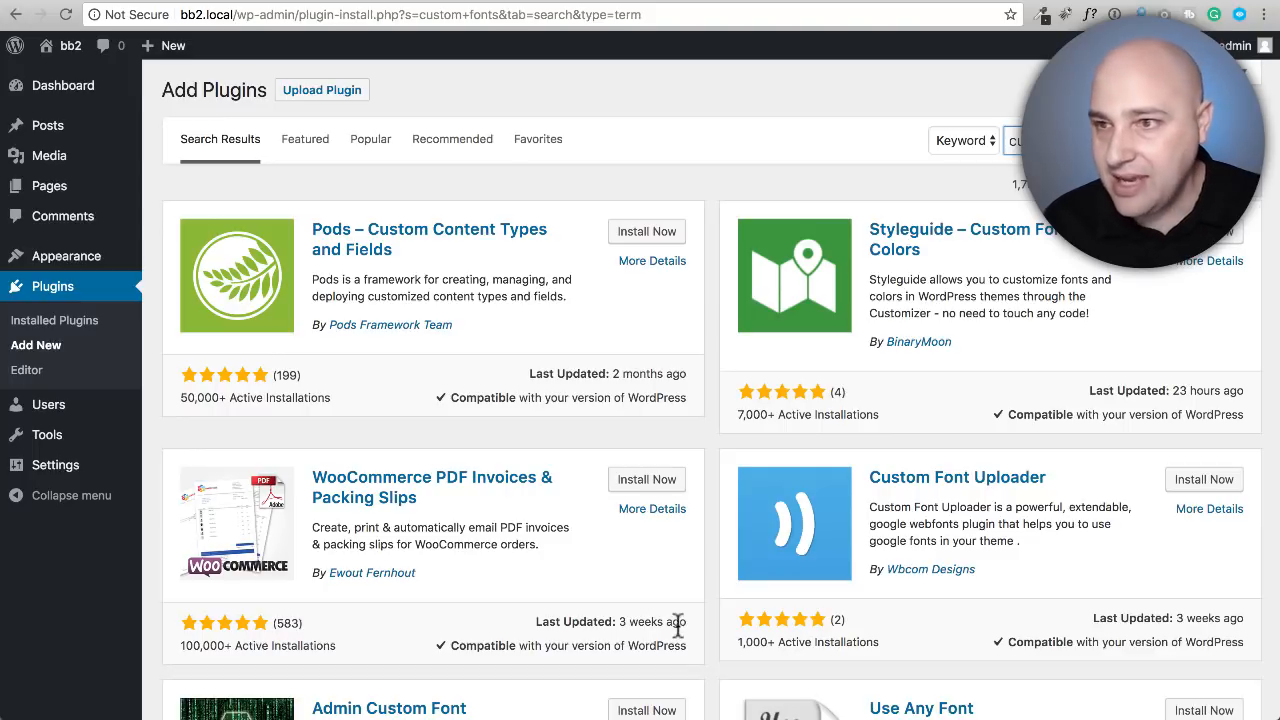
Browse the custom fonts search results, advancing to page 2 and scrolling it
scroll("down", 3)
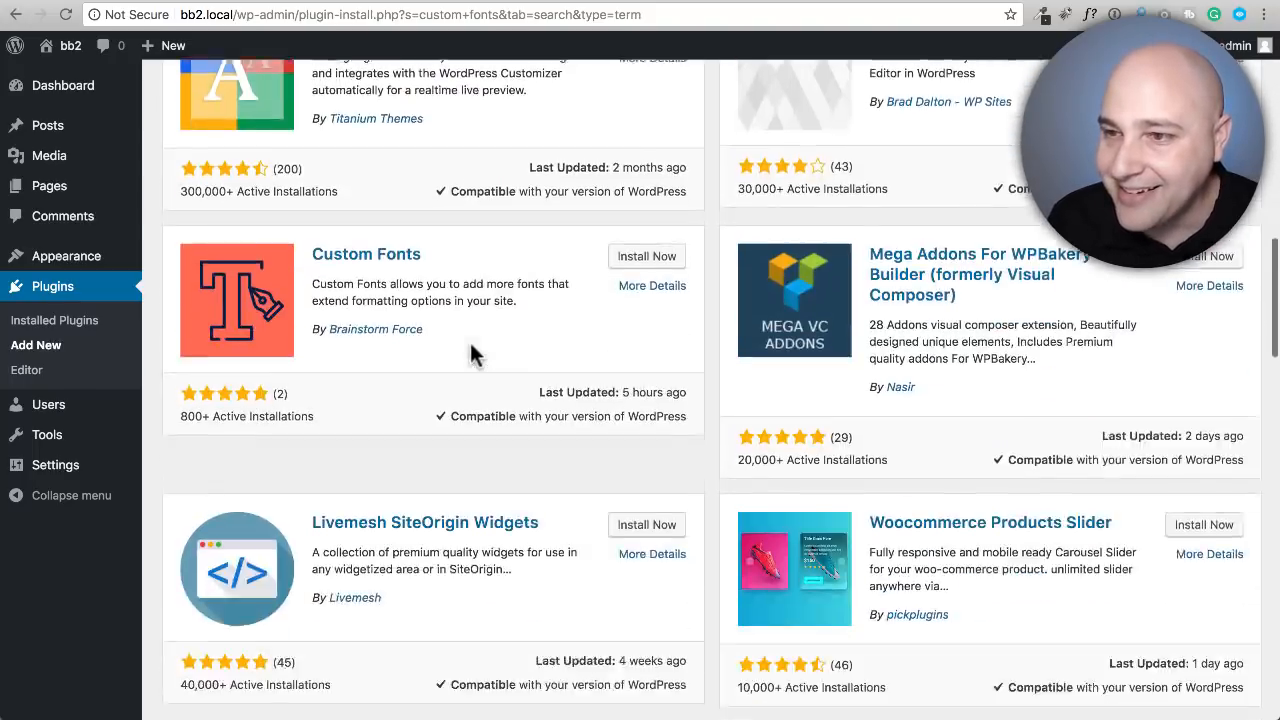
scroll("down", 3)
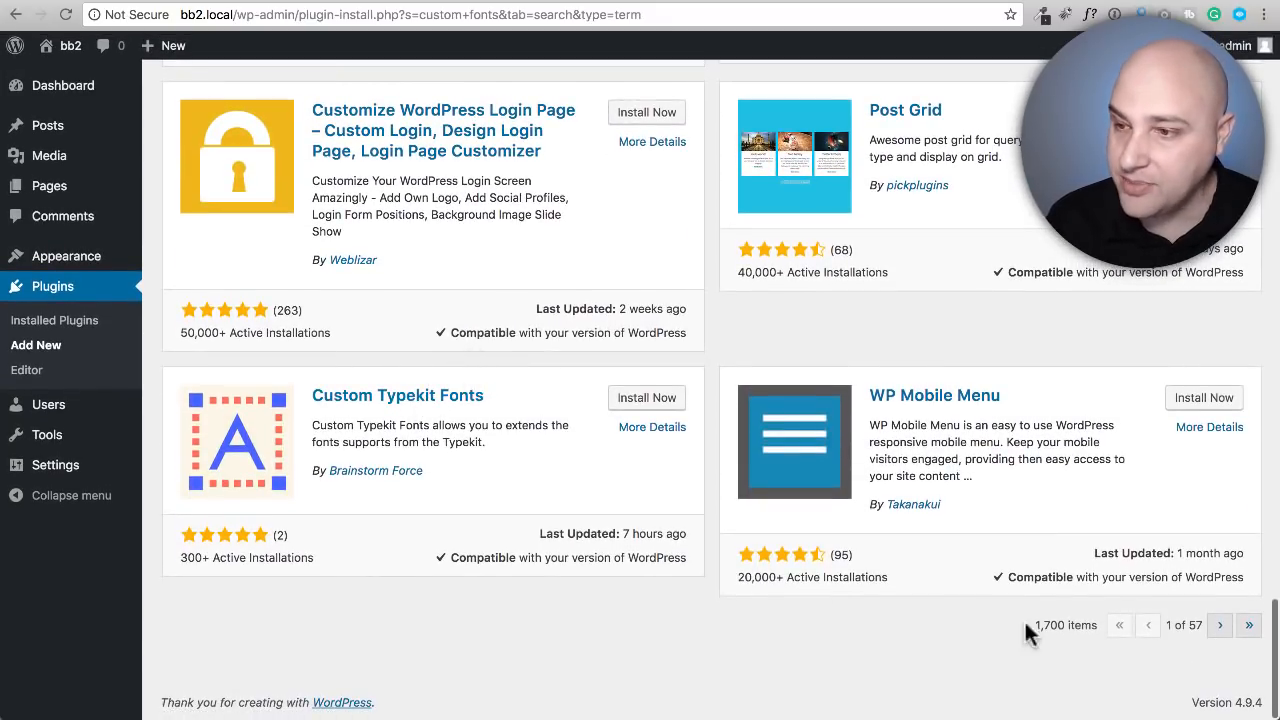
left_click(1219, 625)
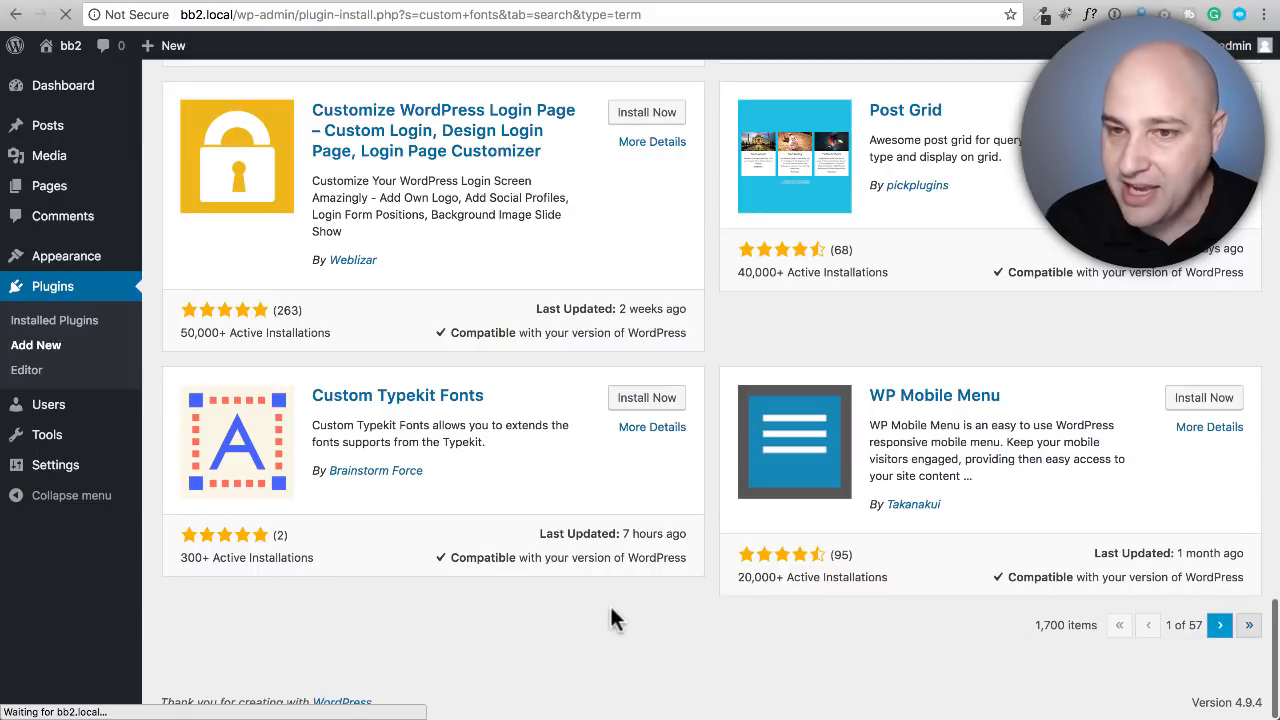
left_click(1219, 625)
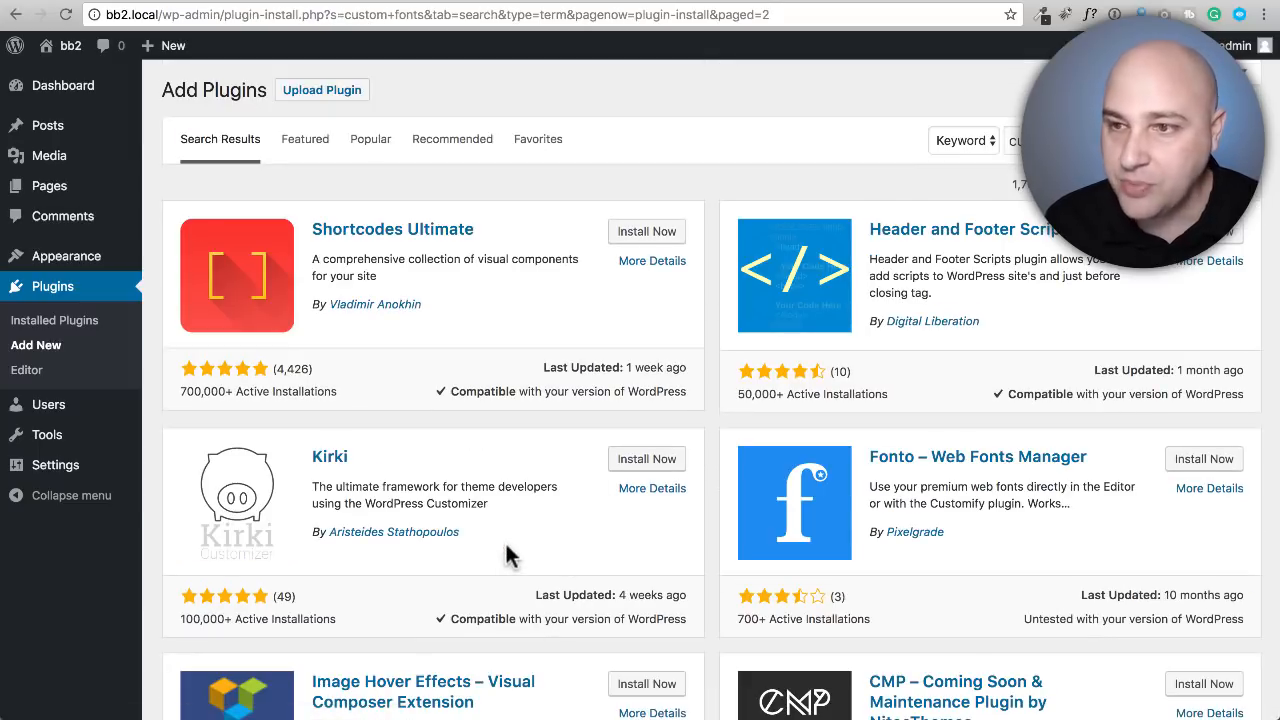
scroll("down", 3)
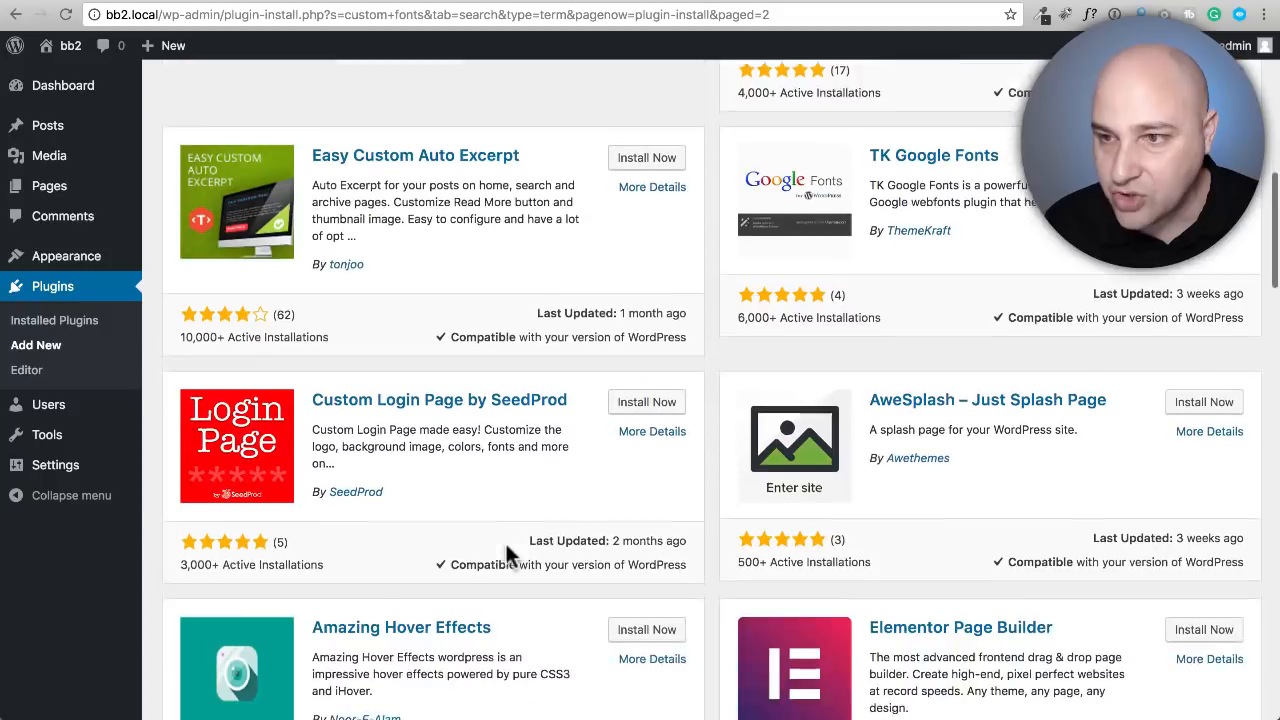
scroll("down", 3)
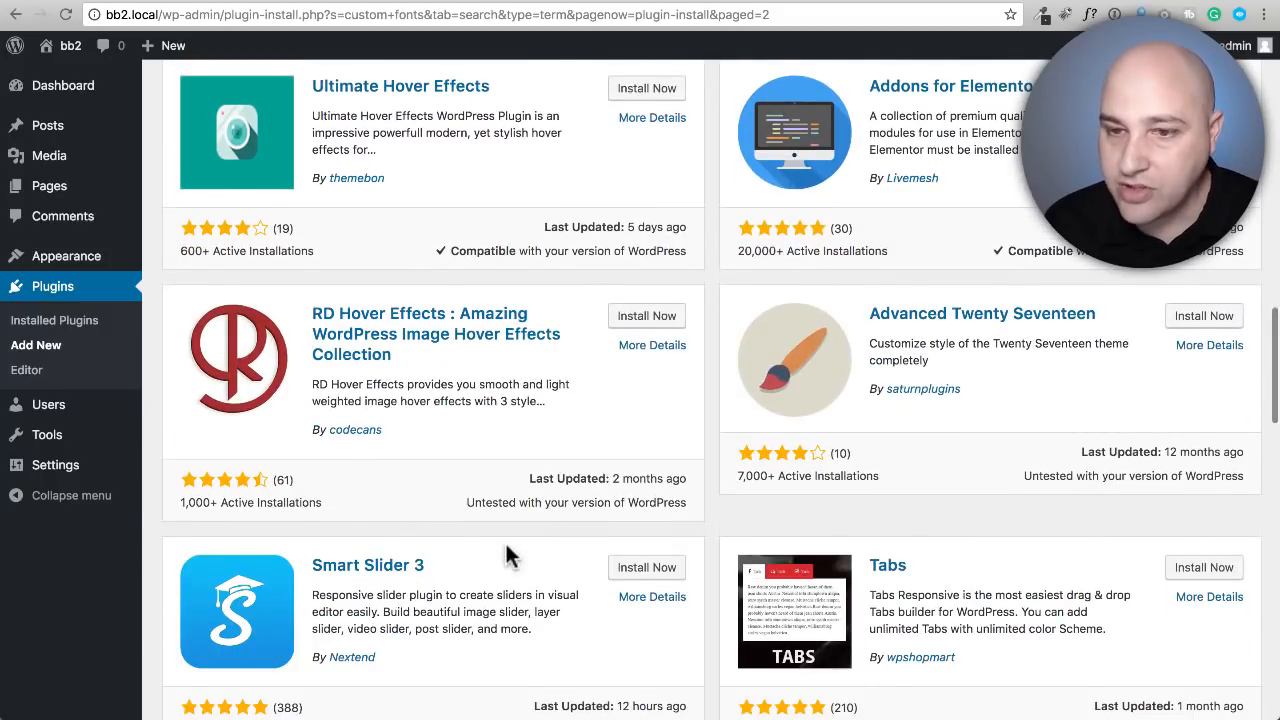
scroll("down", 3)
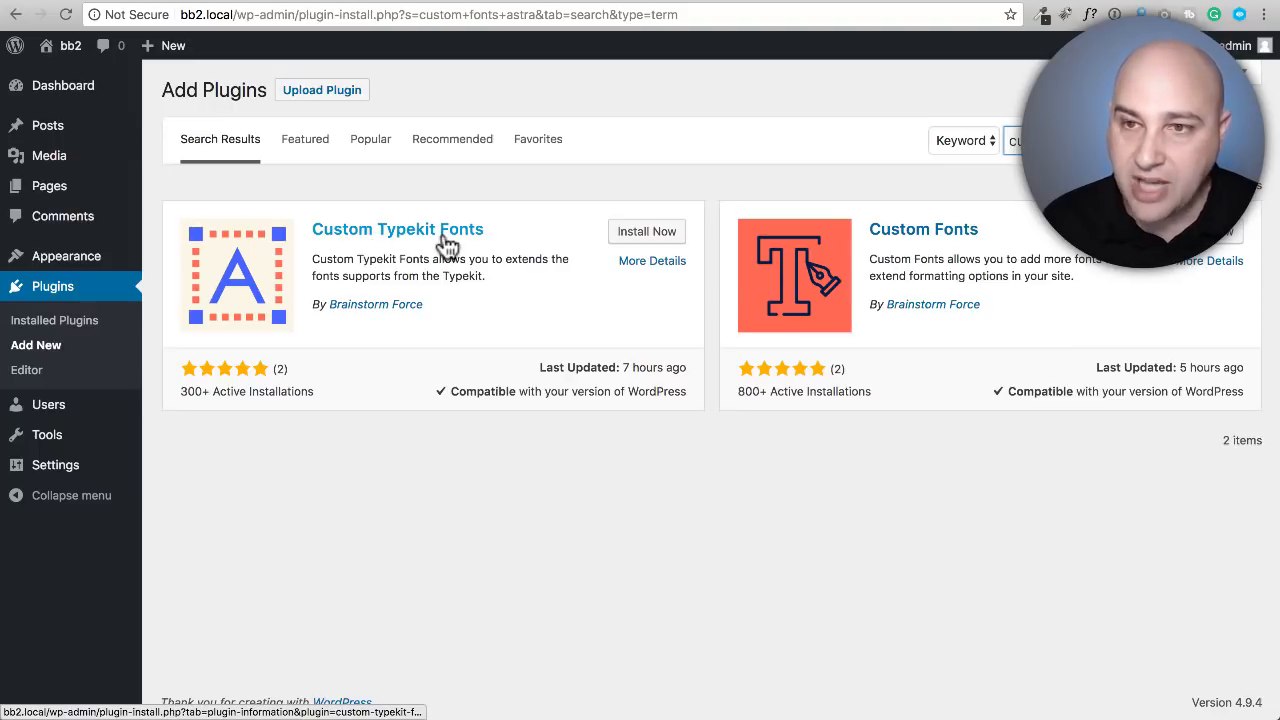
mouse_move(1000, 243)
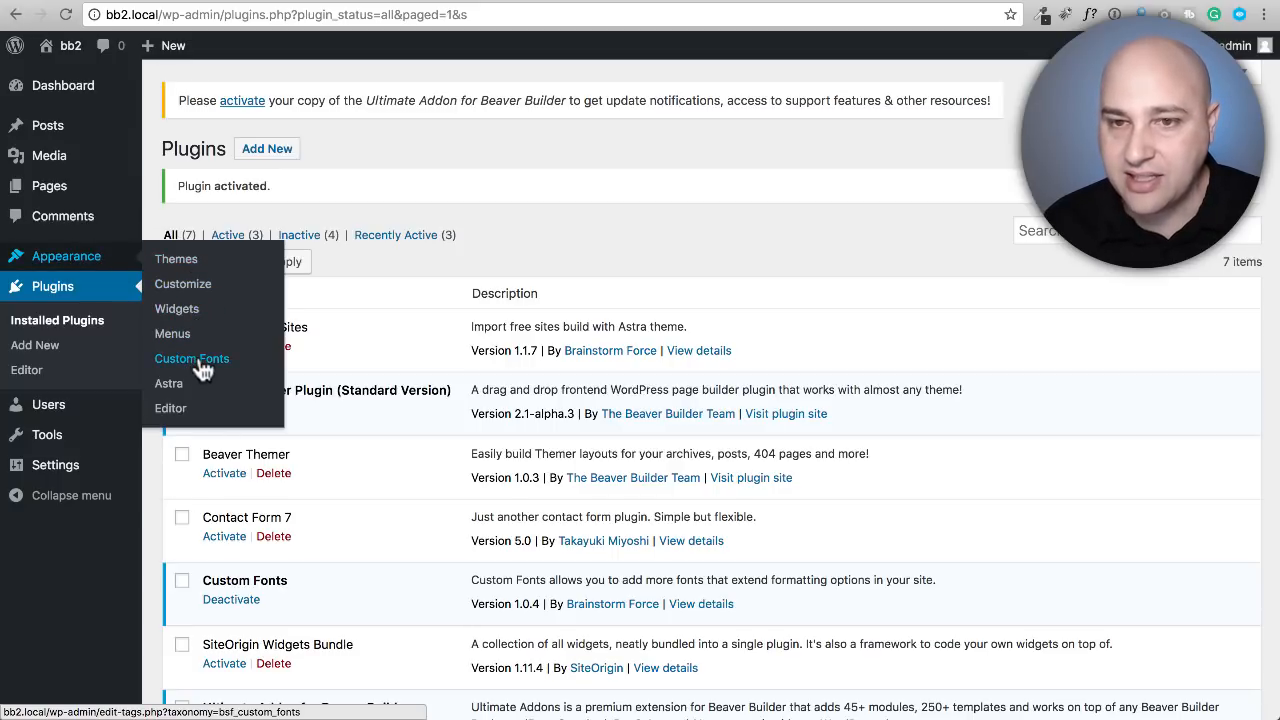
mouse_move(66, 256)
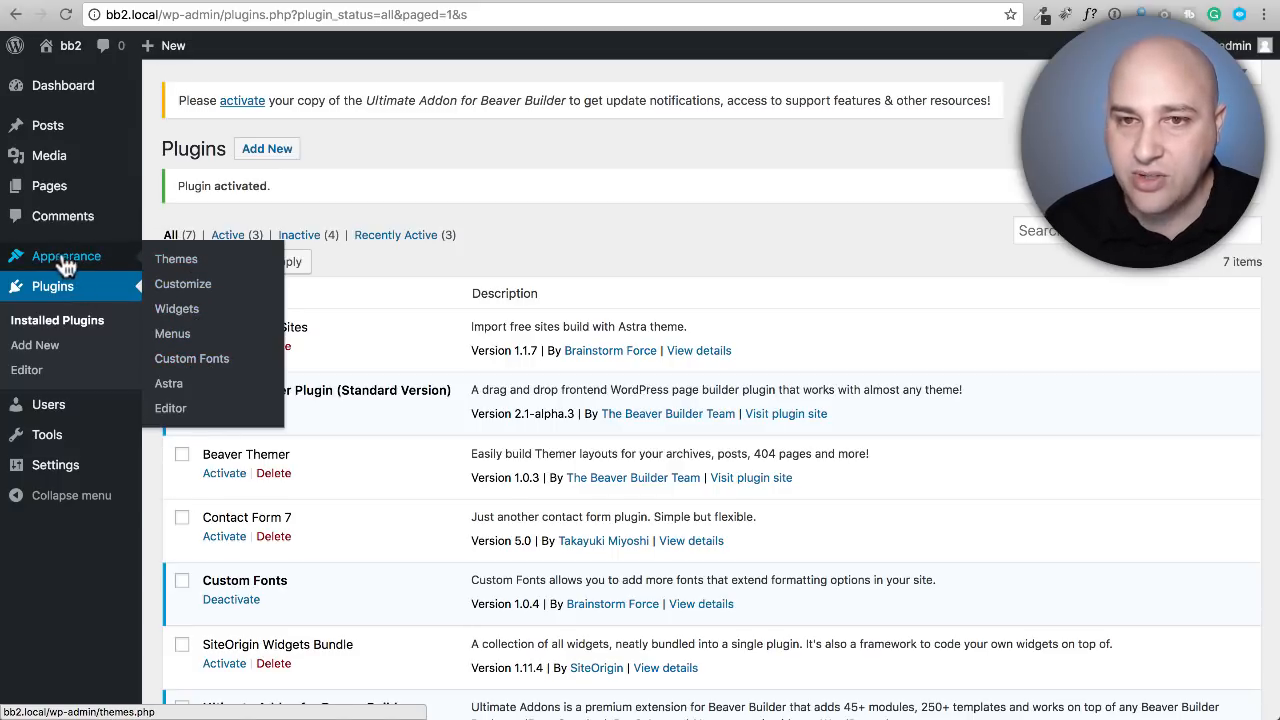
Go to Appearance > Custom Fonts, showing the empty Add New Font form
left_click(176, 258)
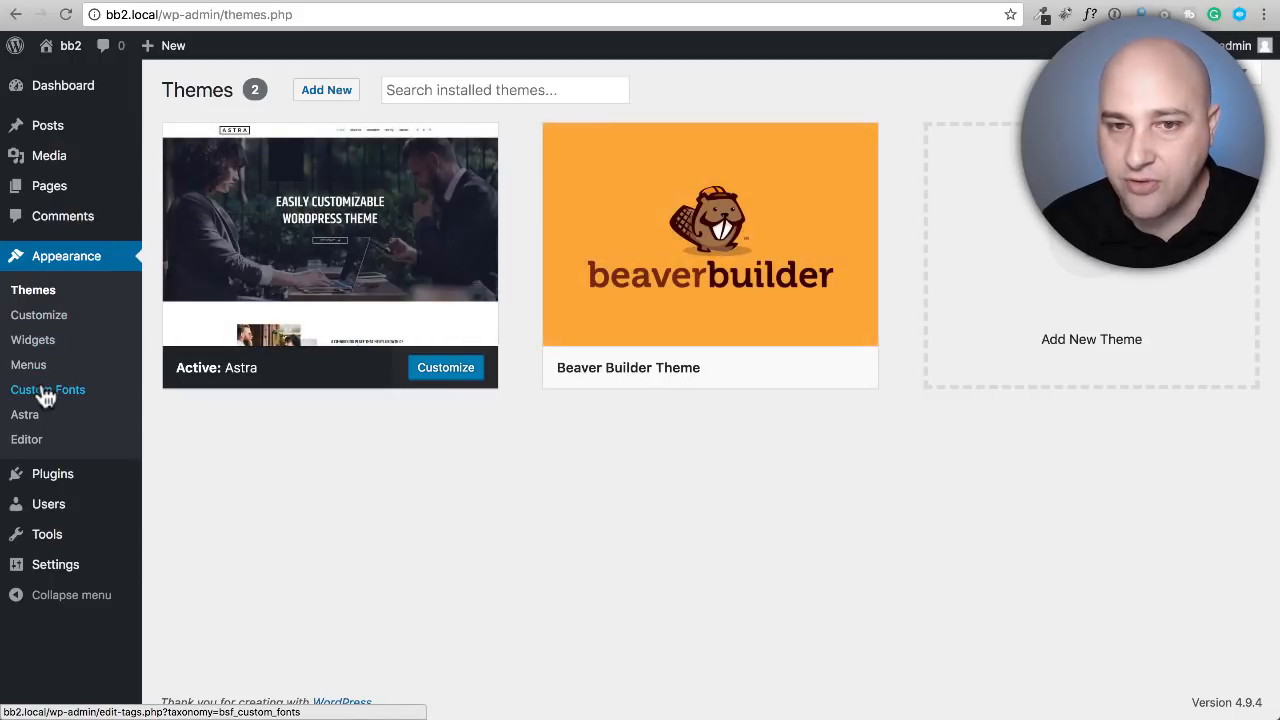
left_click(47, 390)
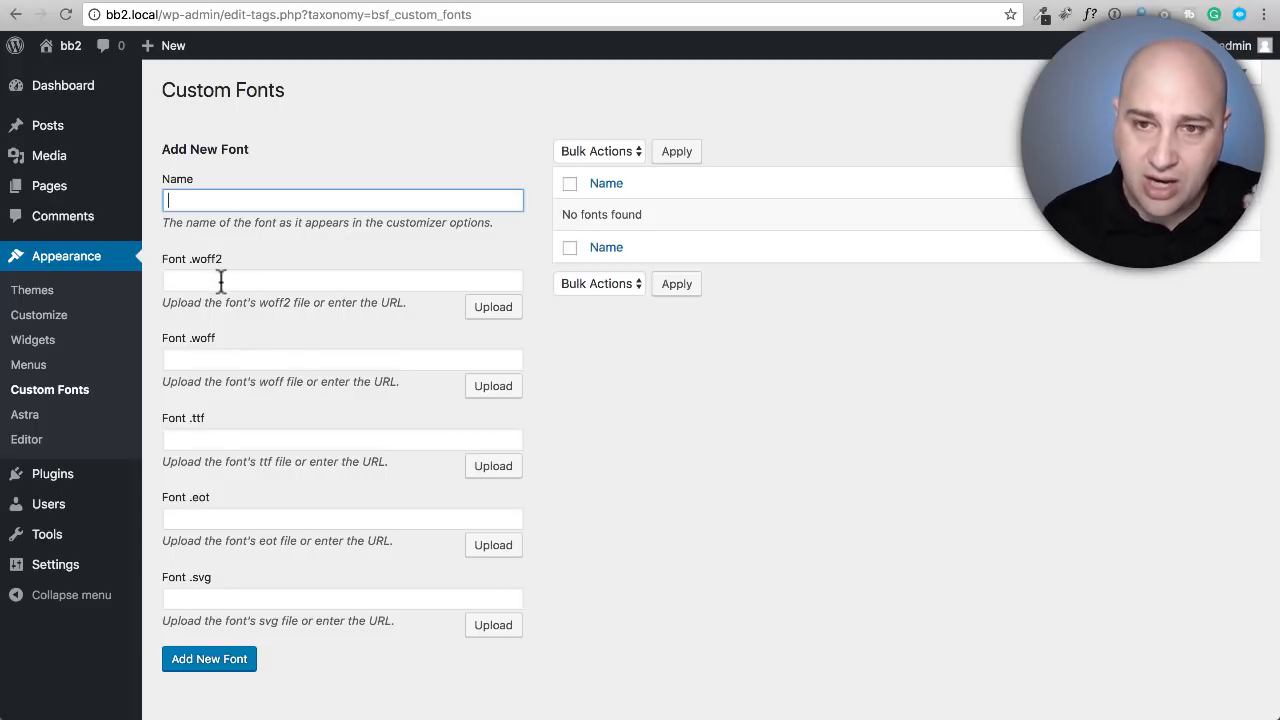
mouse_move(232, 343)
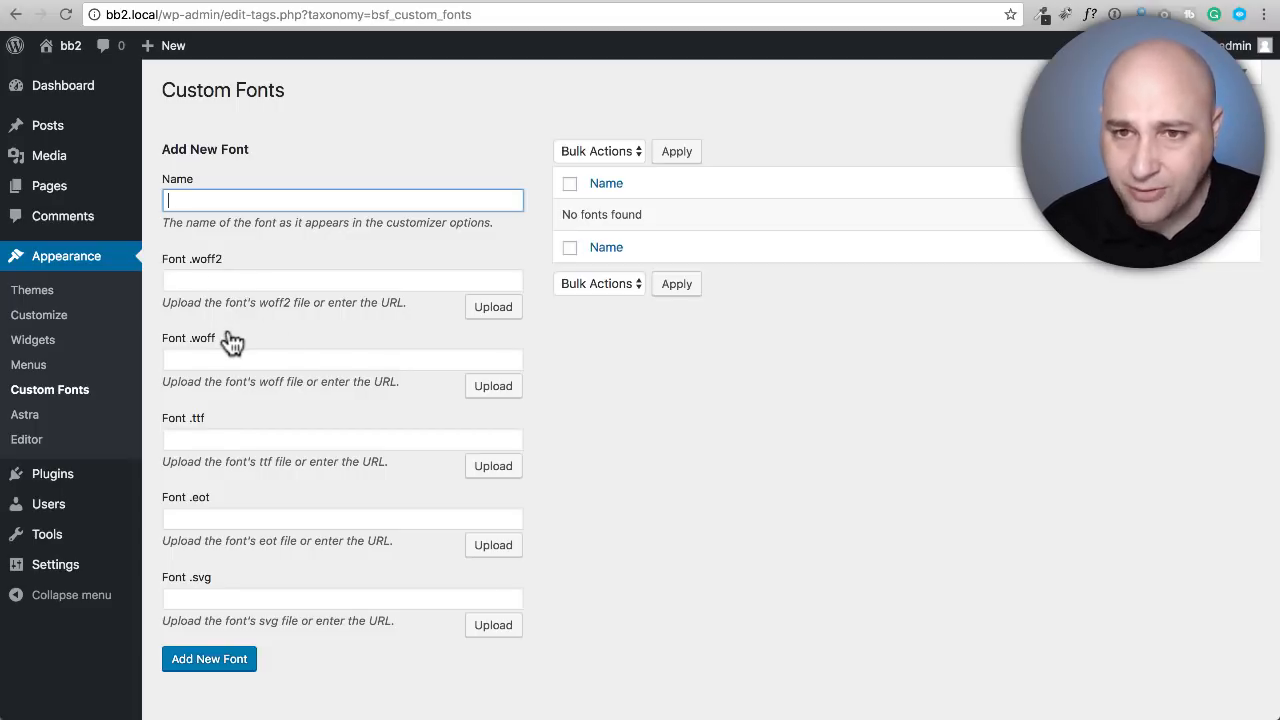
mouse_move(238, 278)
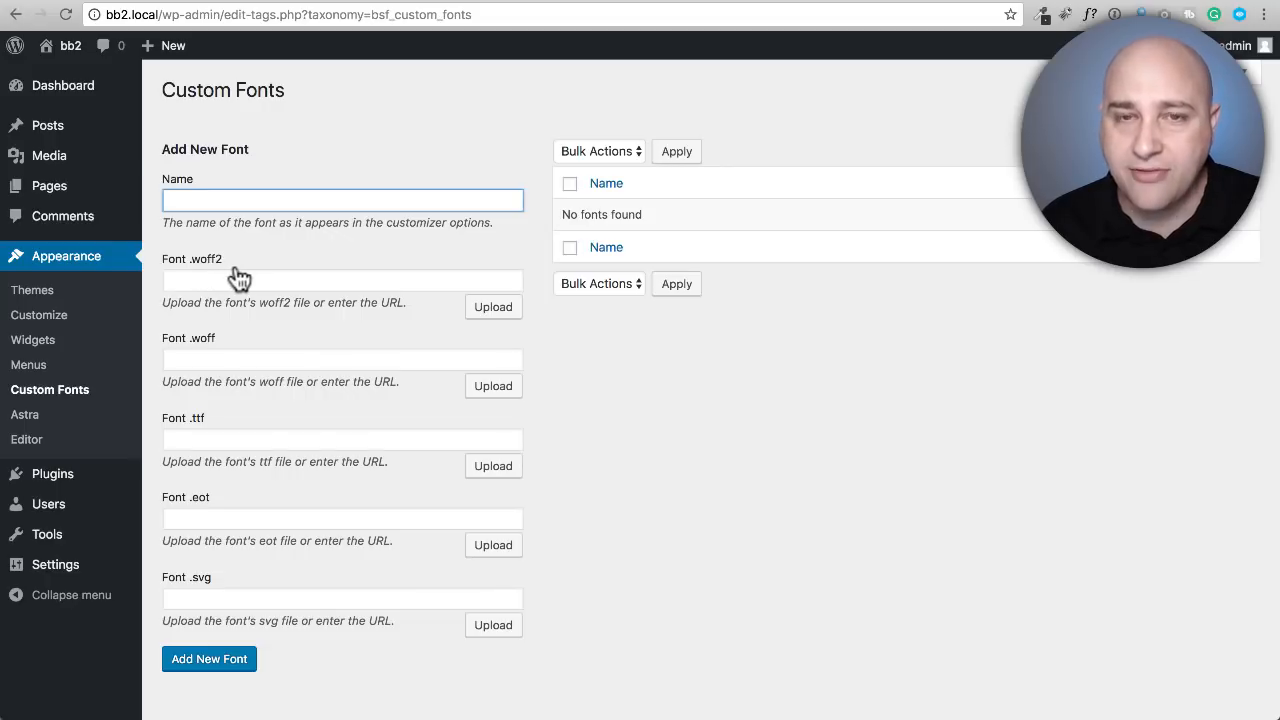
mouse_move(228, 315)
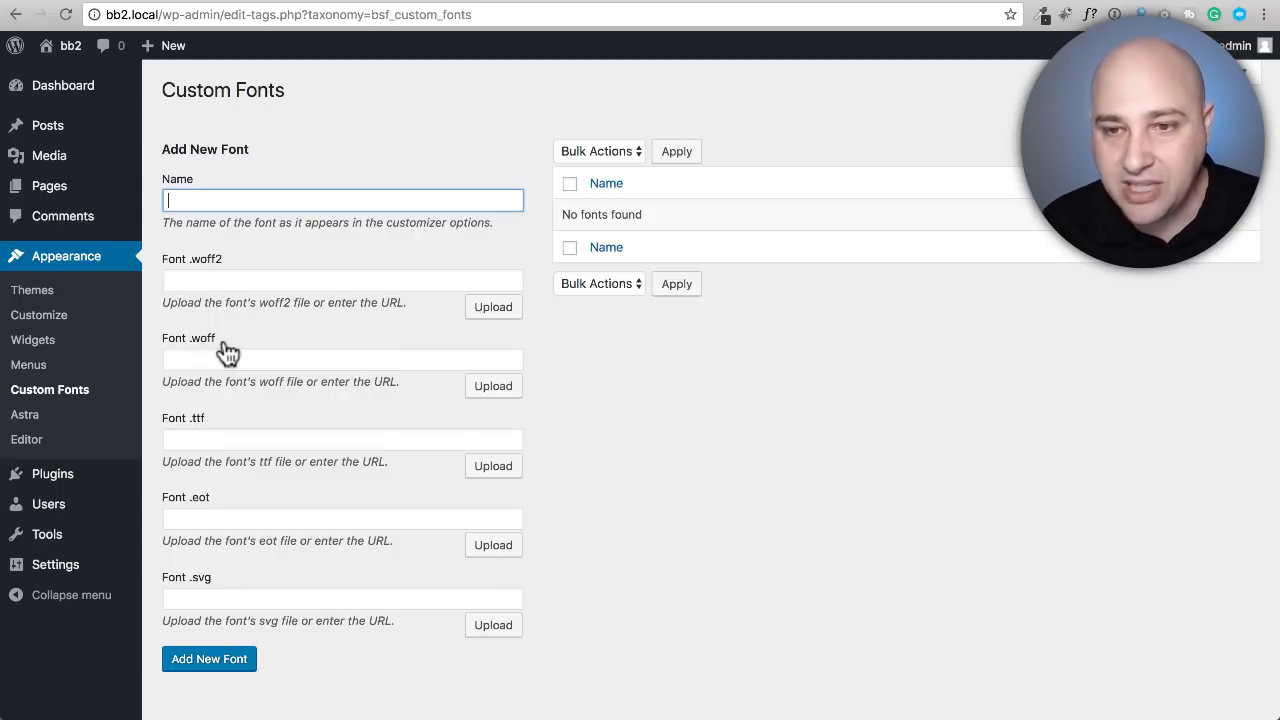
scroll("down", 3)
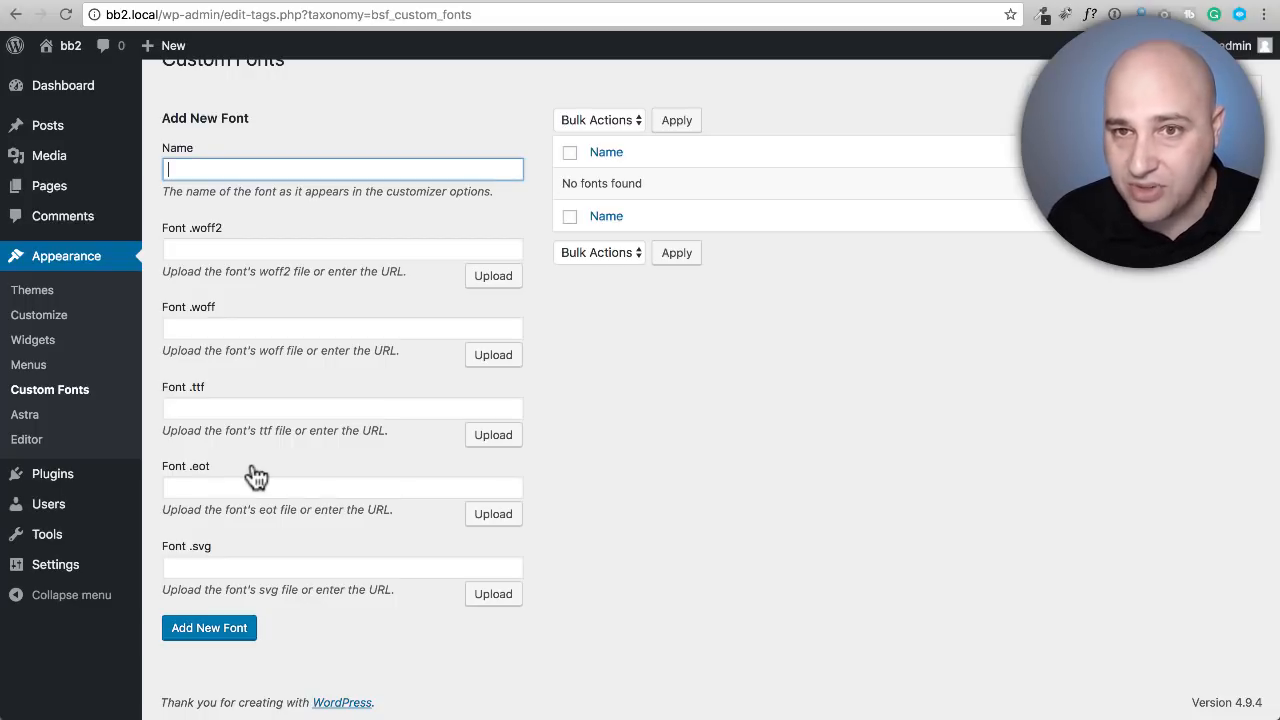
Name the font 'Bebas' and bring up the .ttf file uploader
type("Bebas")
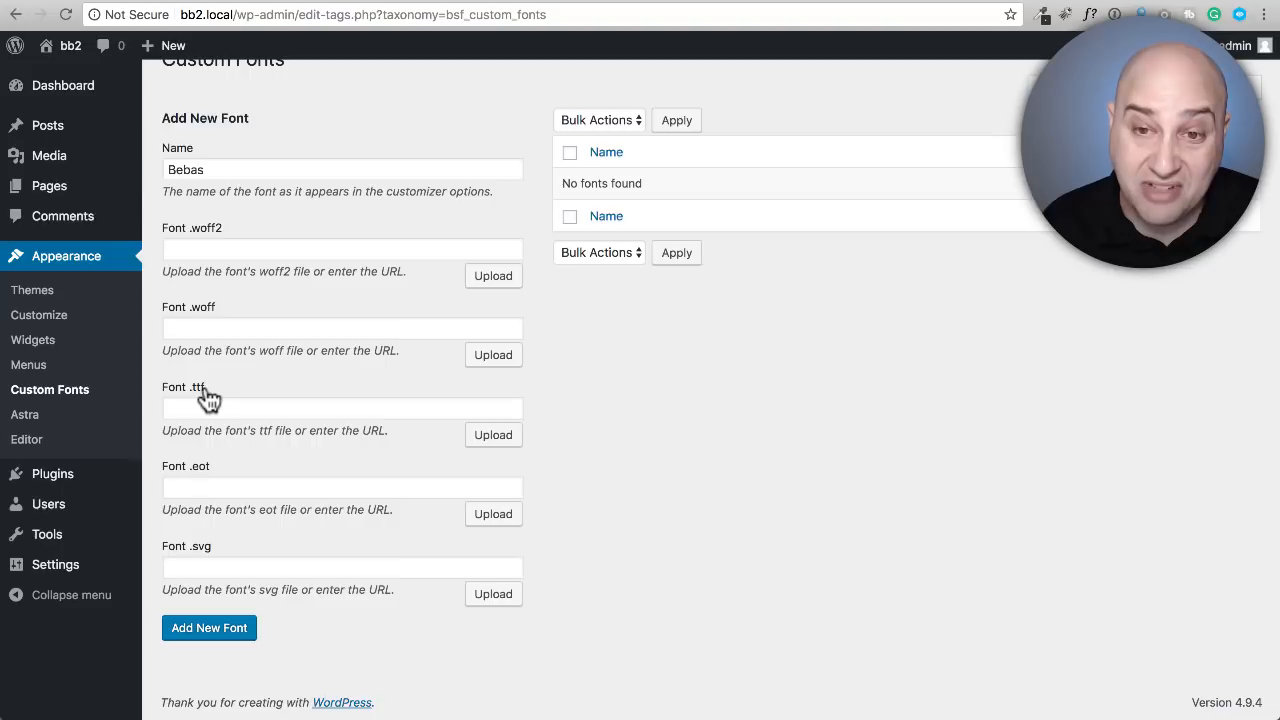
mouse_move(365, 435)
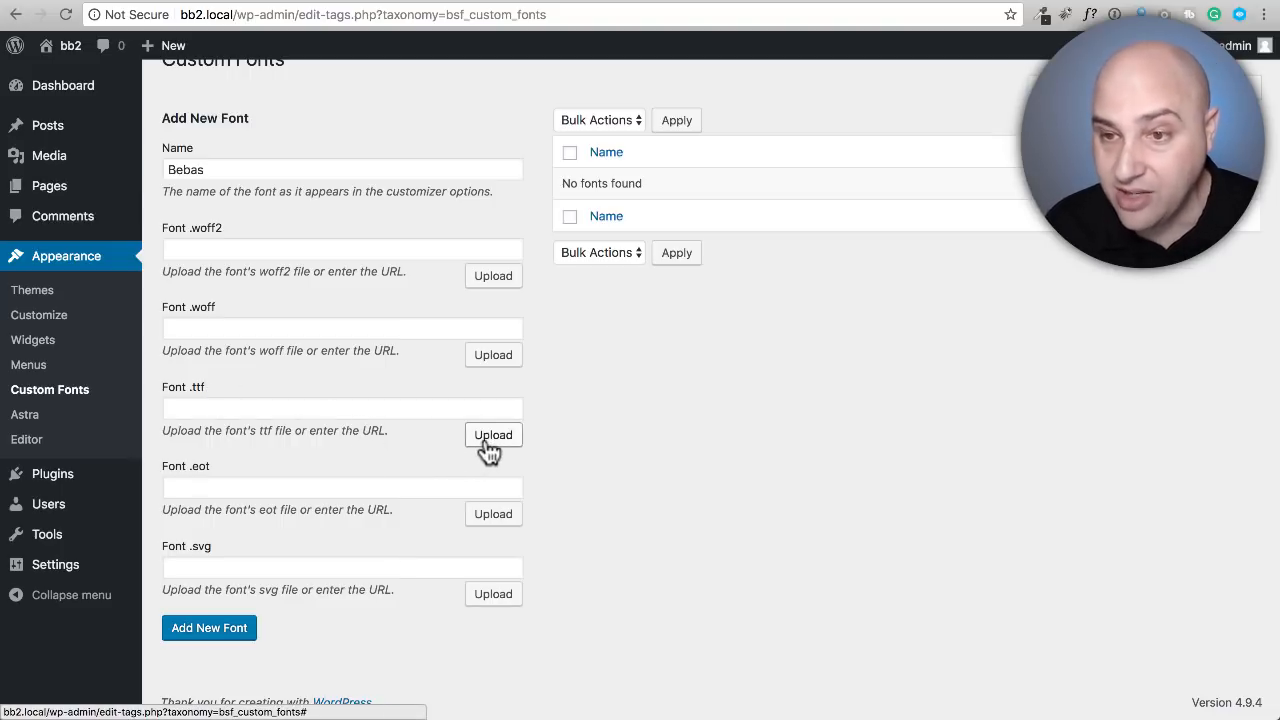
left_click(493, 434)
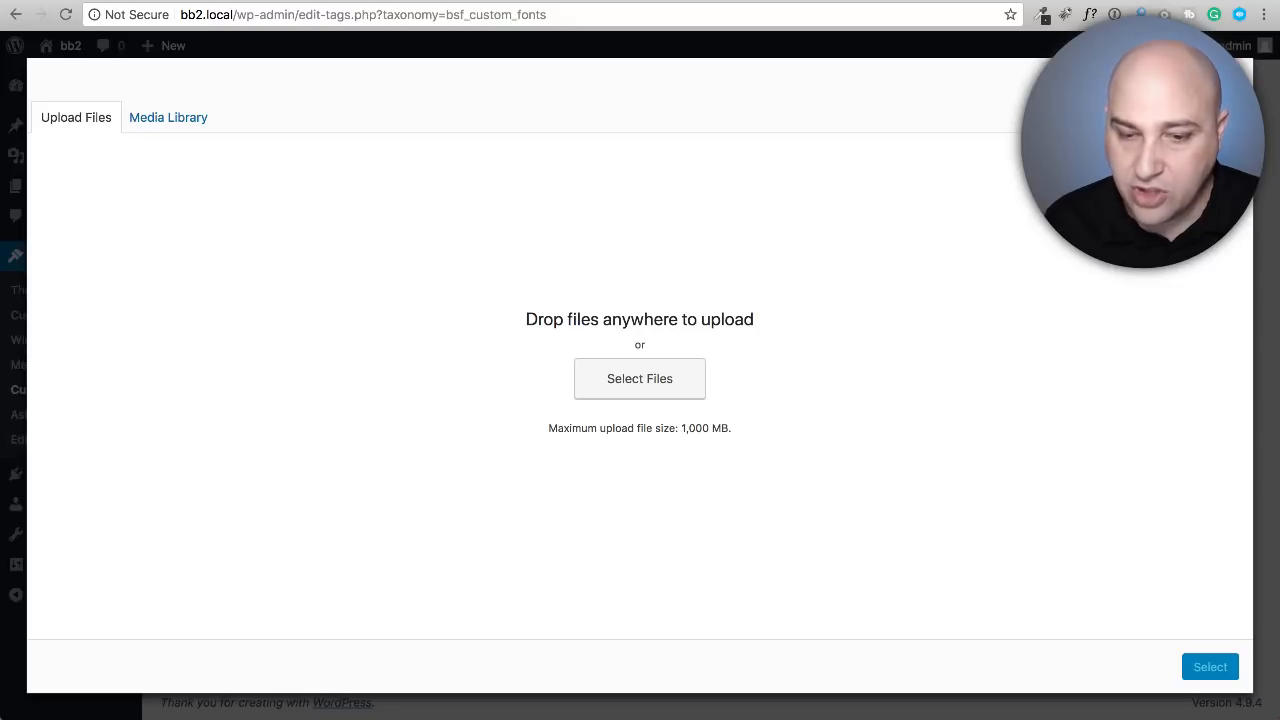
Upload BebasNeue-Bold.ttf and select it for the font's TTF field
left_click_drag(403, 390, 460, 410)
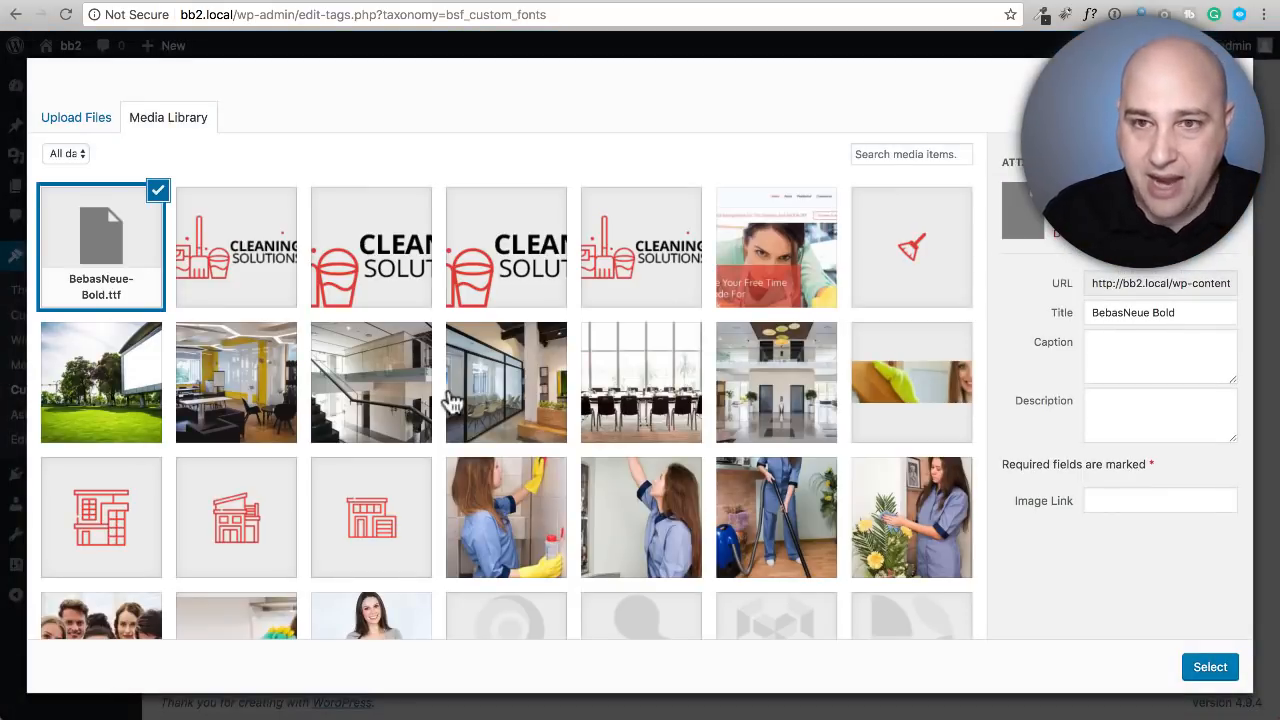
mouse_move(1050, 630)
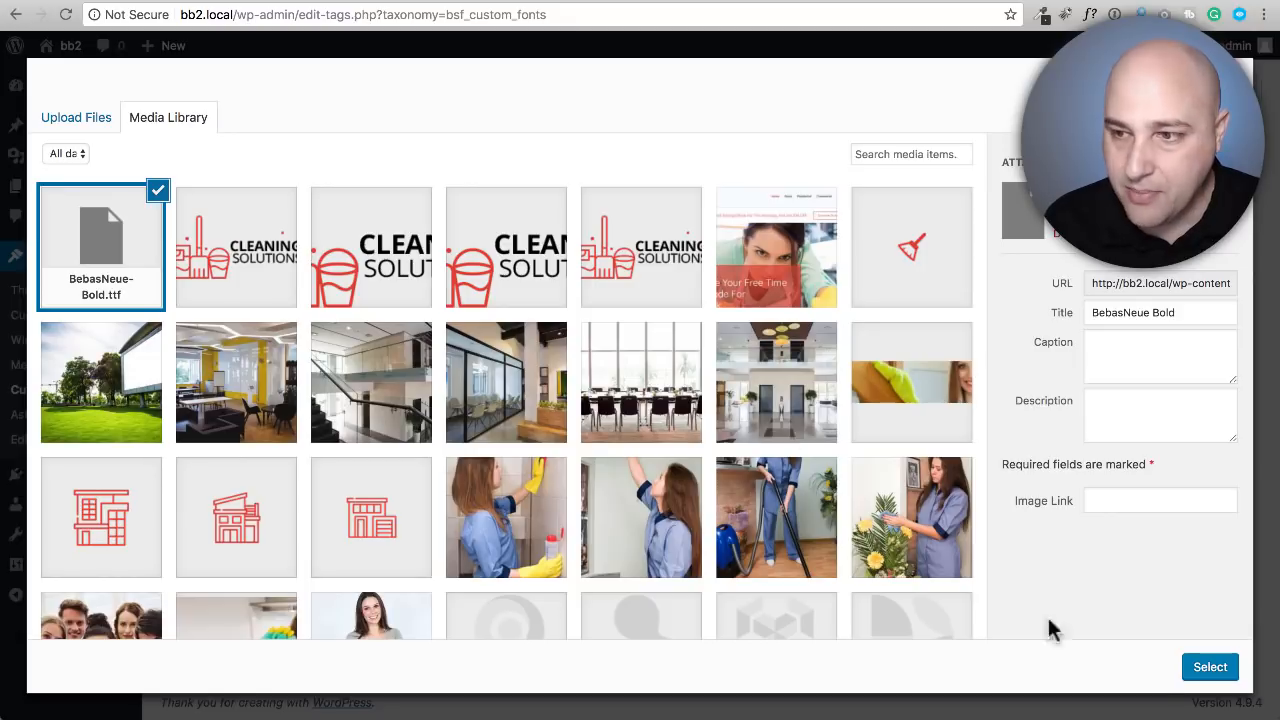
left_click(1210, 666)
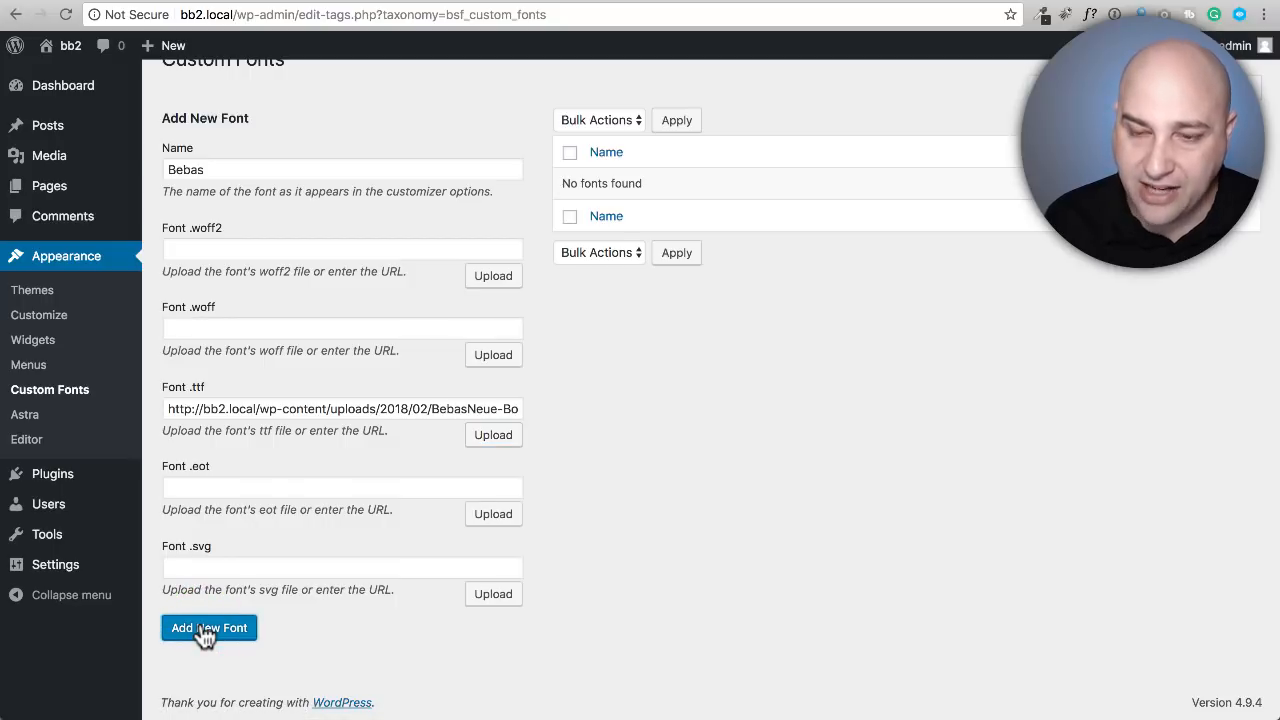
Add Bebas to the custom fonts list with Add New Font
left_click(209, 628)
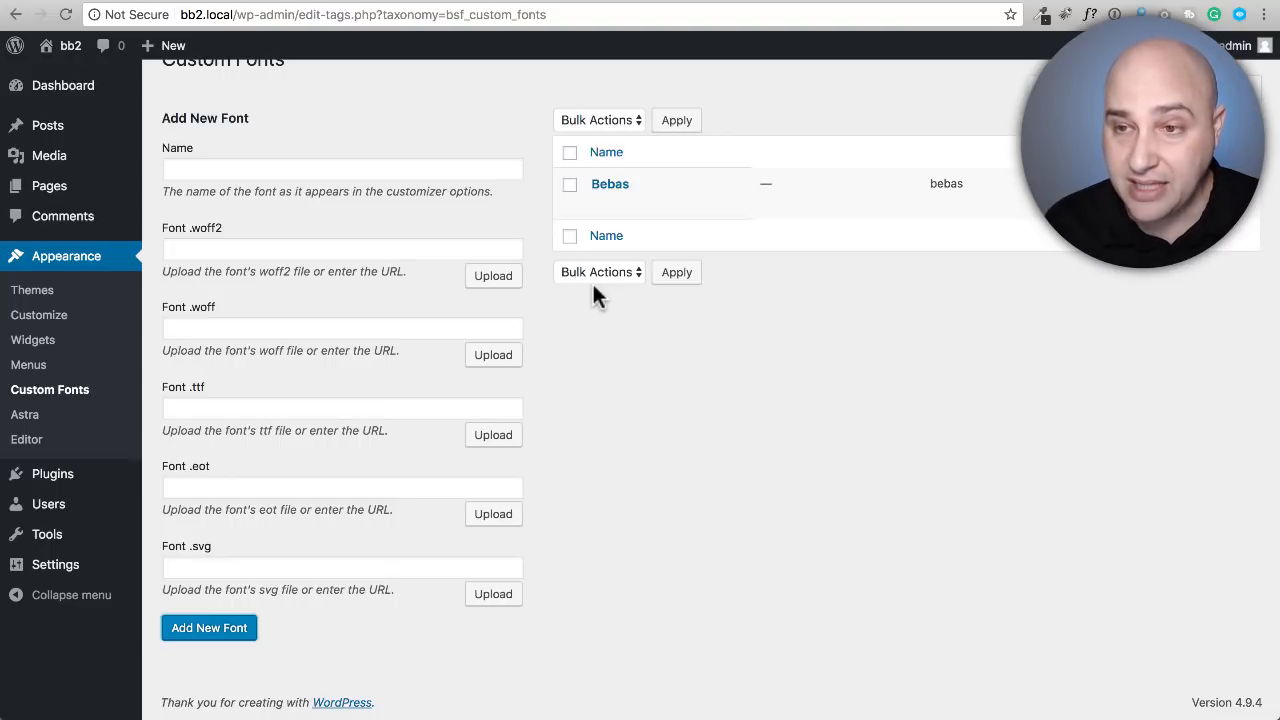
mouse_move(48, 186)
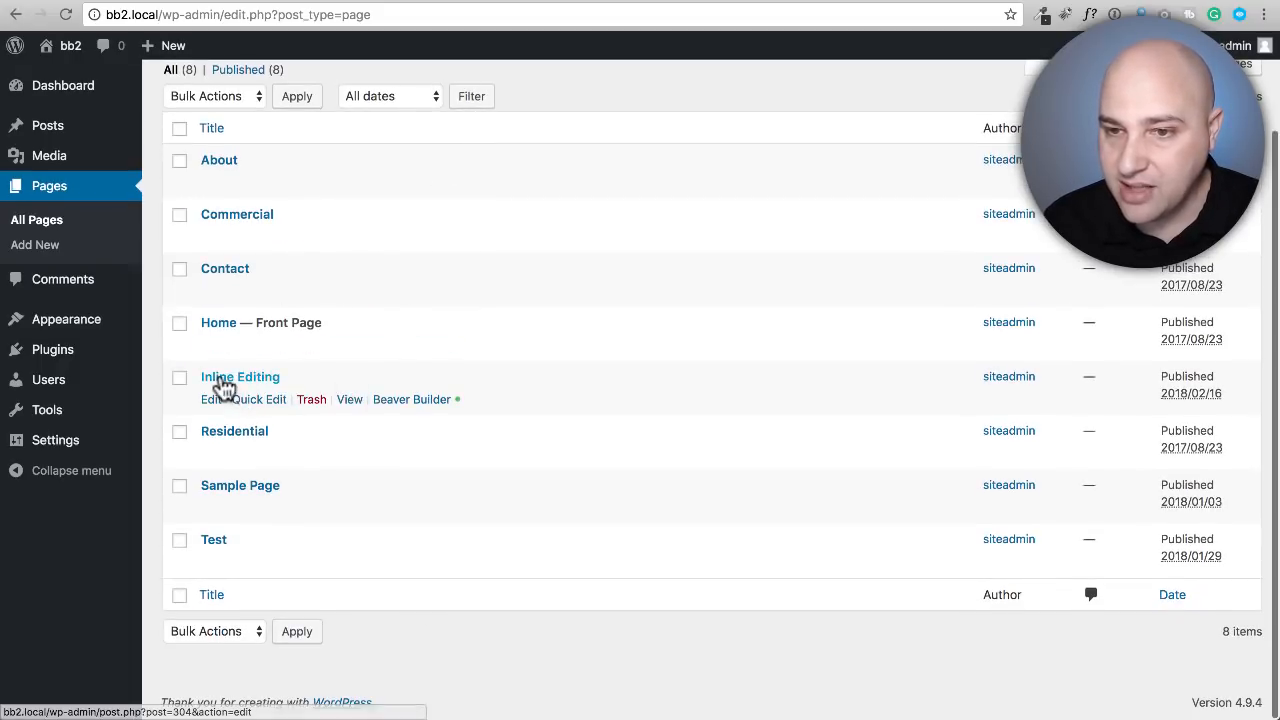
mouse_move(250, 399)
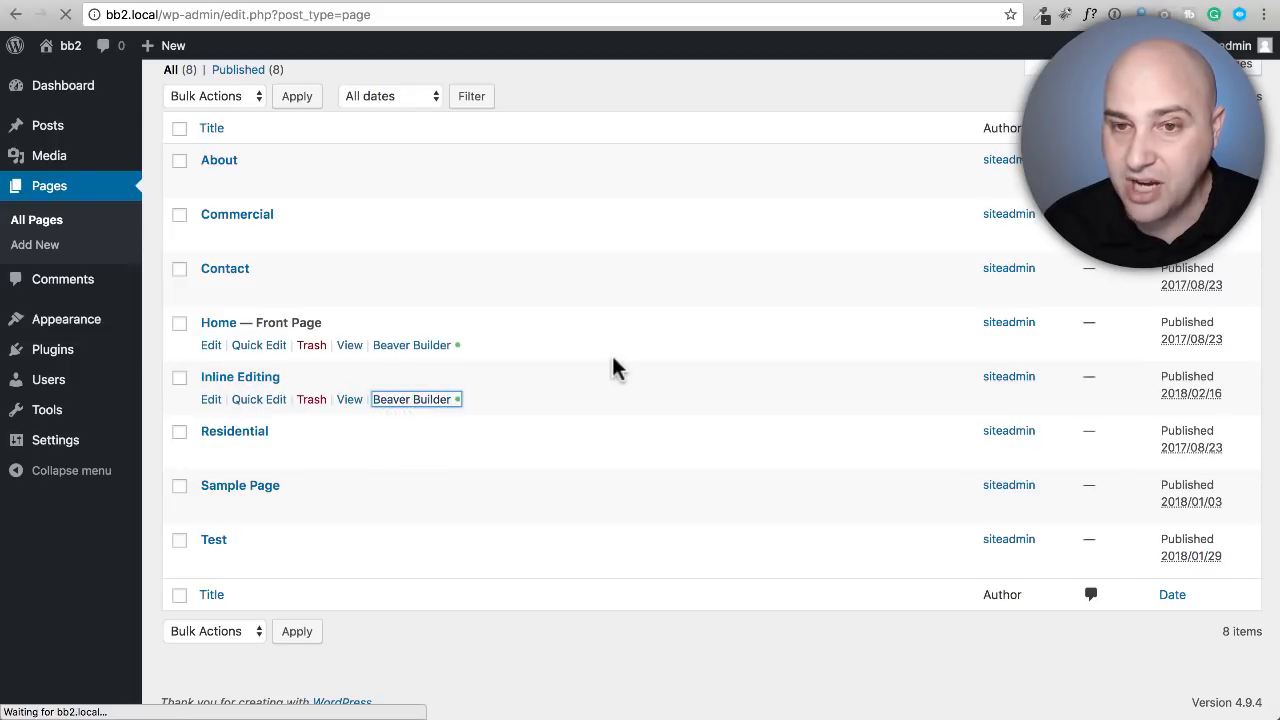
Launch Beaver Builder on the Inline Editing page from the pages list
left_click(411, 399)
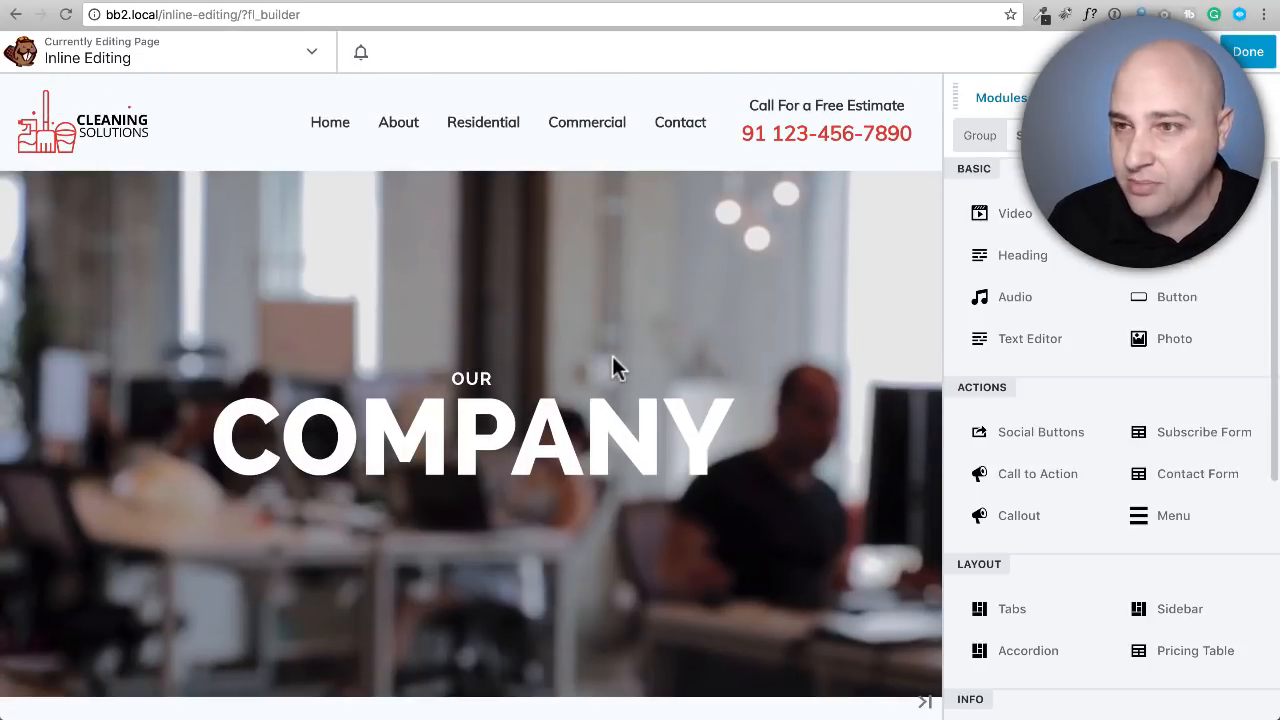
Change the COMPANY heading's Style font to Bebas, then finish and publish the page
left_click(500, 437)
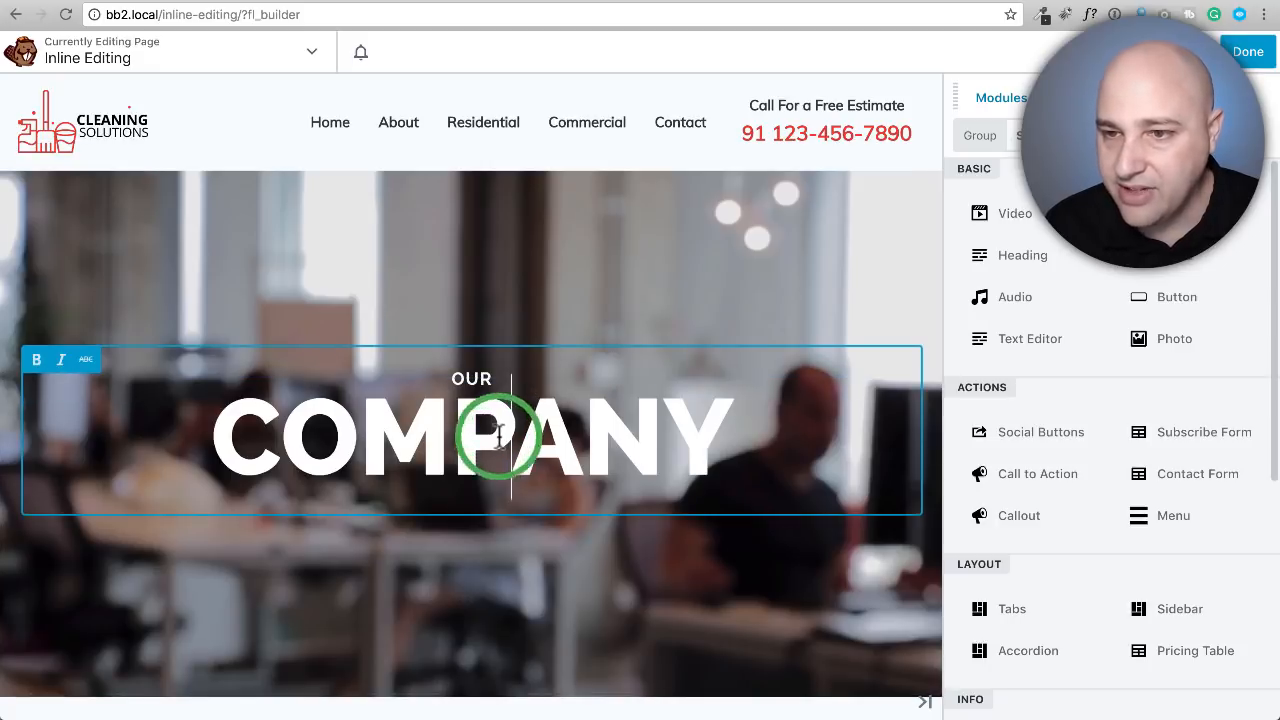
left_click(500, 435)
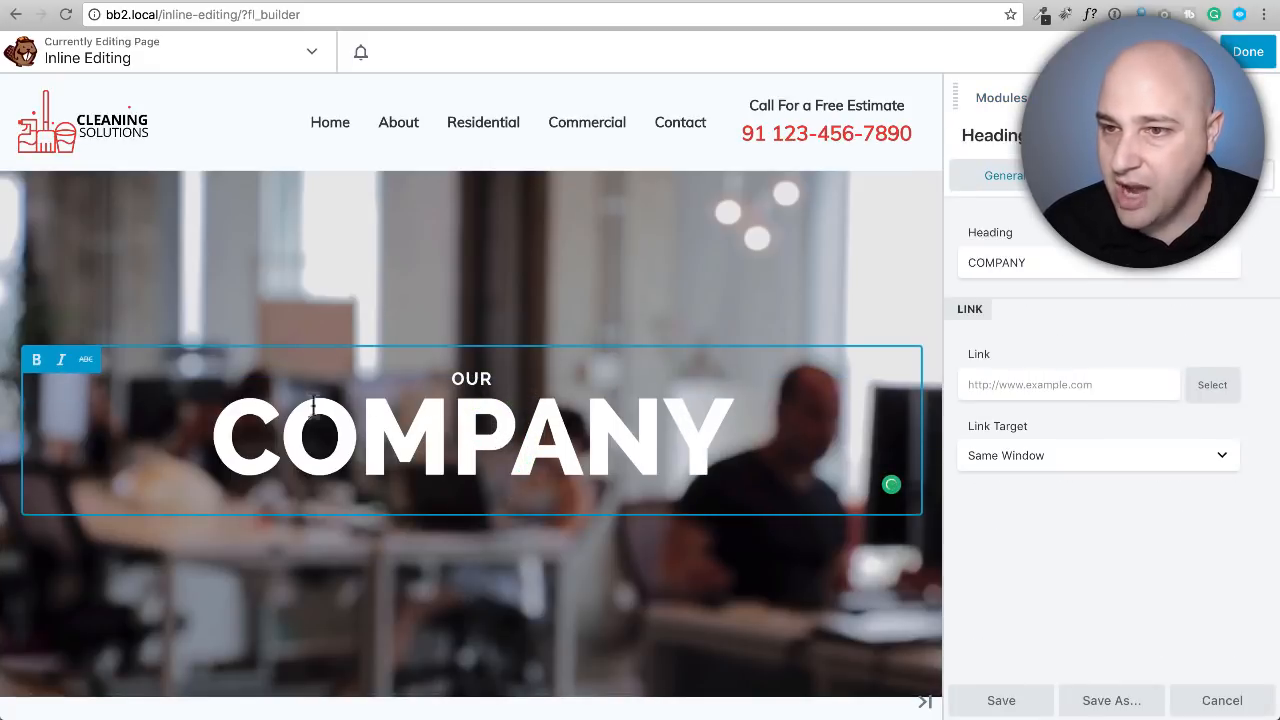
mouse_move(445, 478)
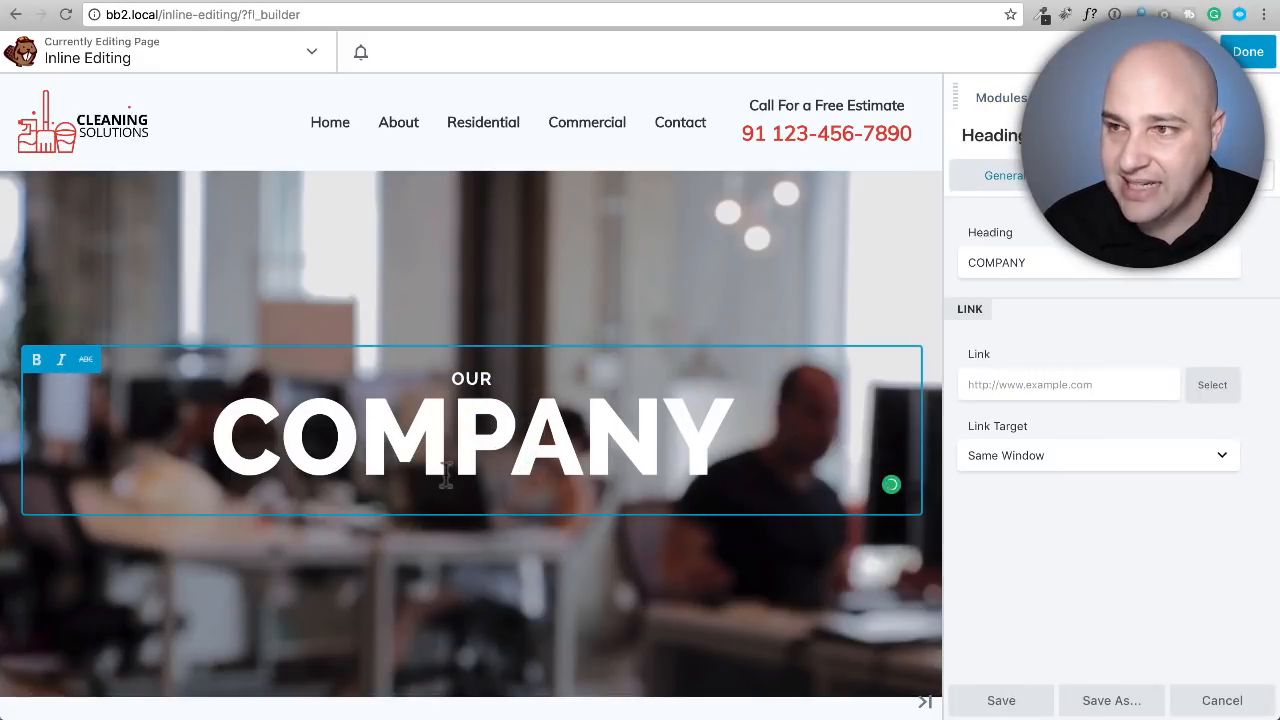
left_click(1004, 175)
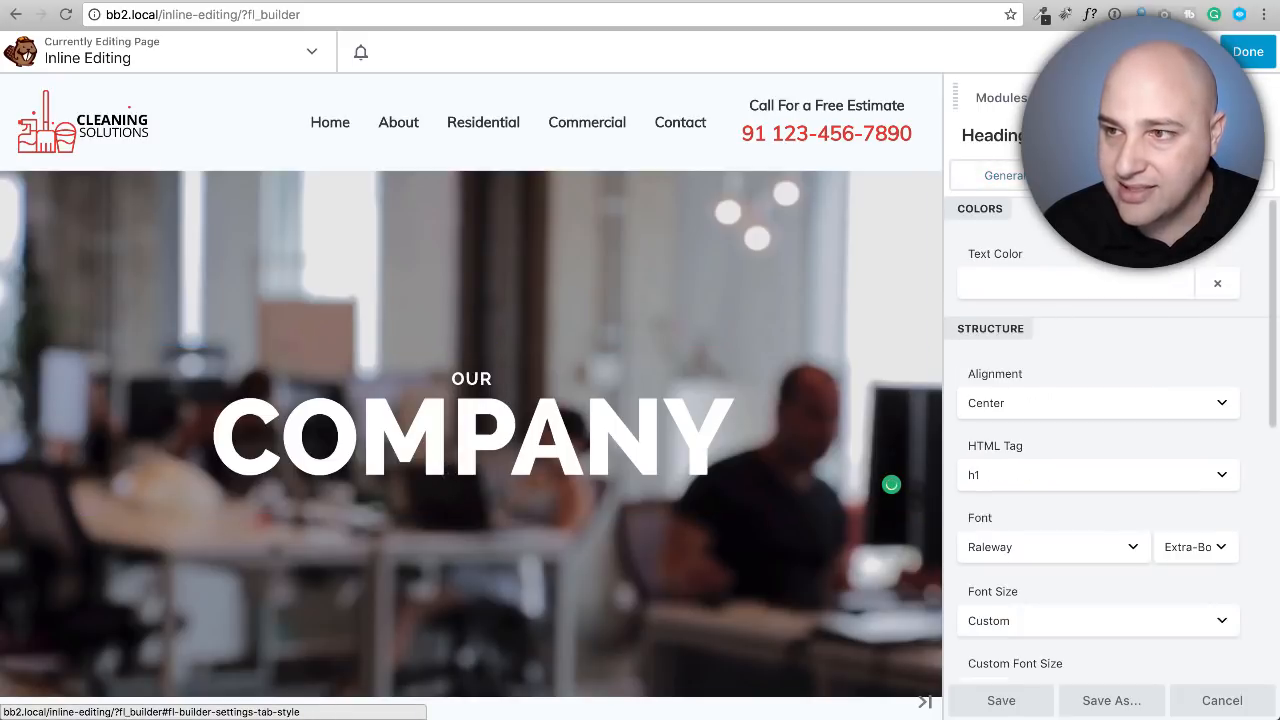
scroll("down", 3)
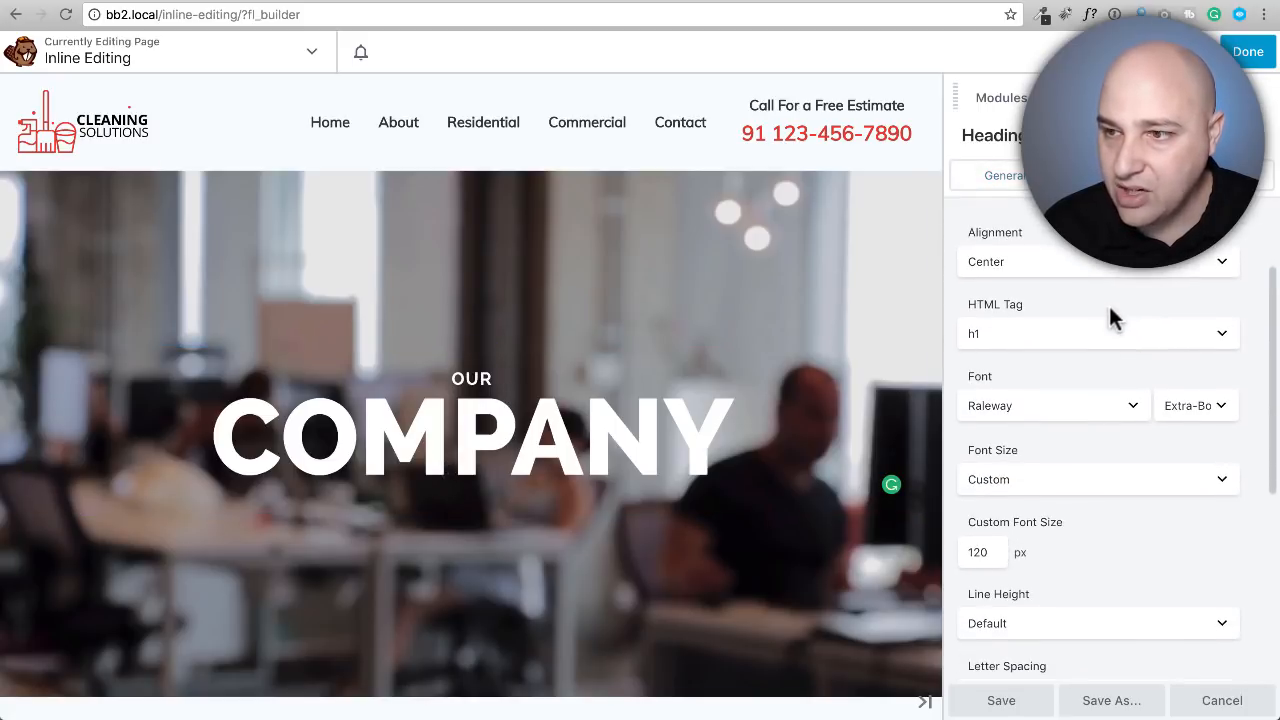
left_click(1050, 405)
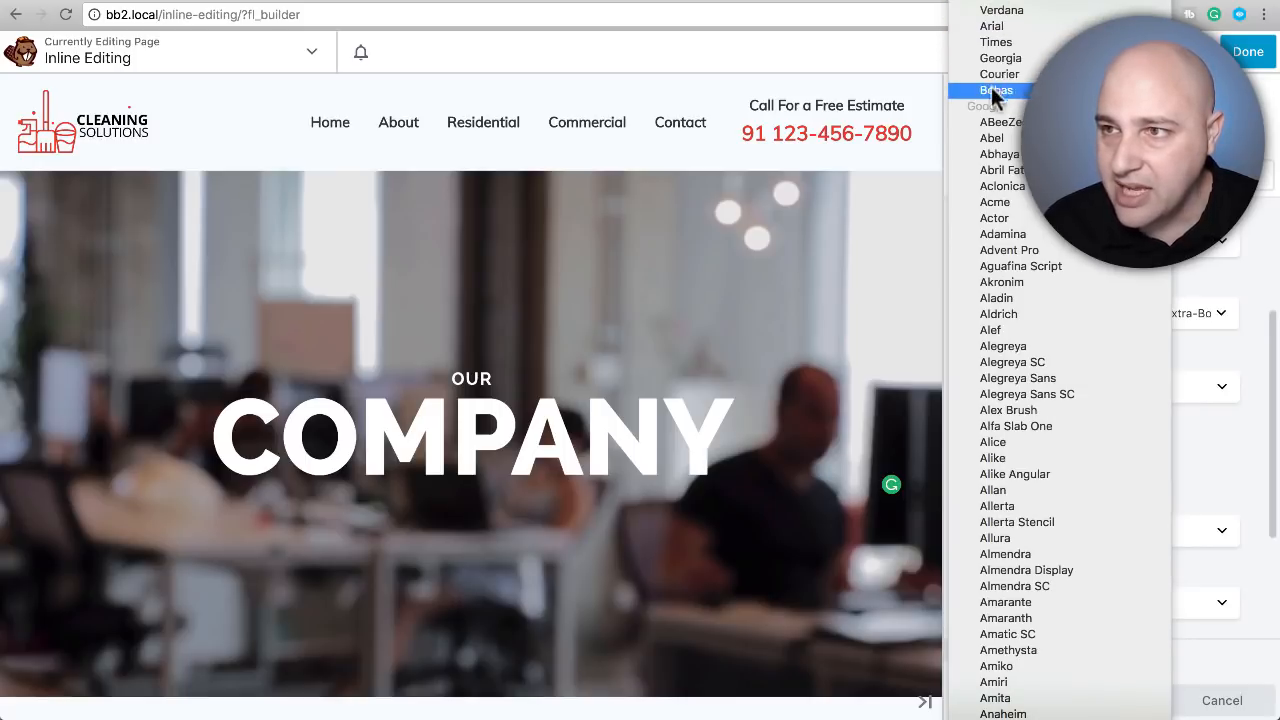
left_click(996, 90)
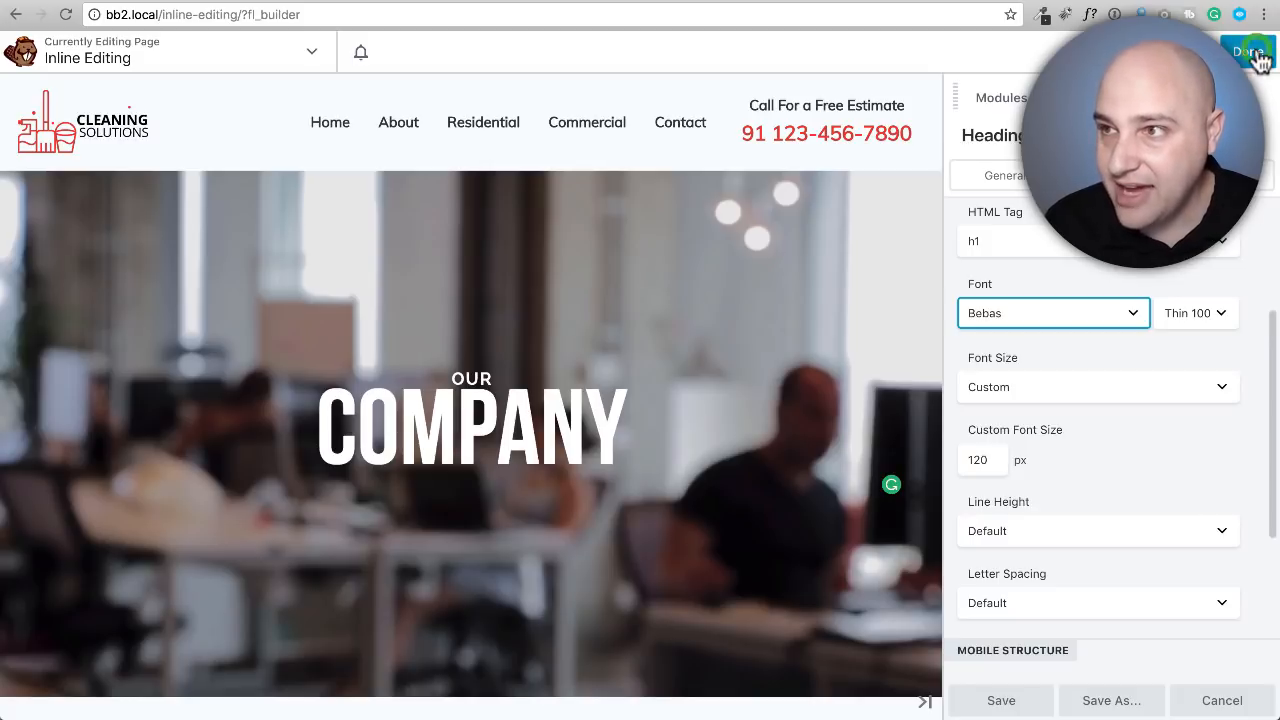
left_click(1248, 51)
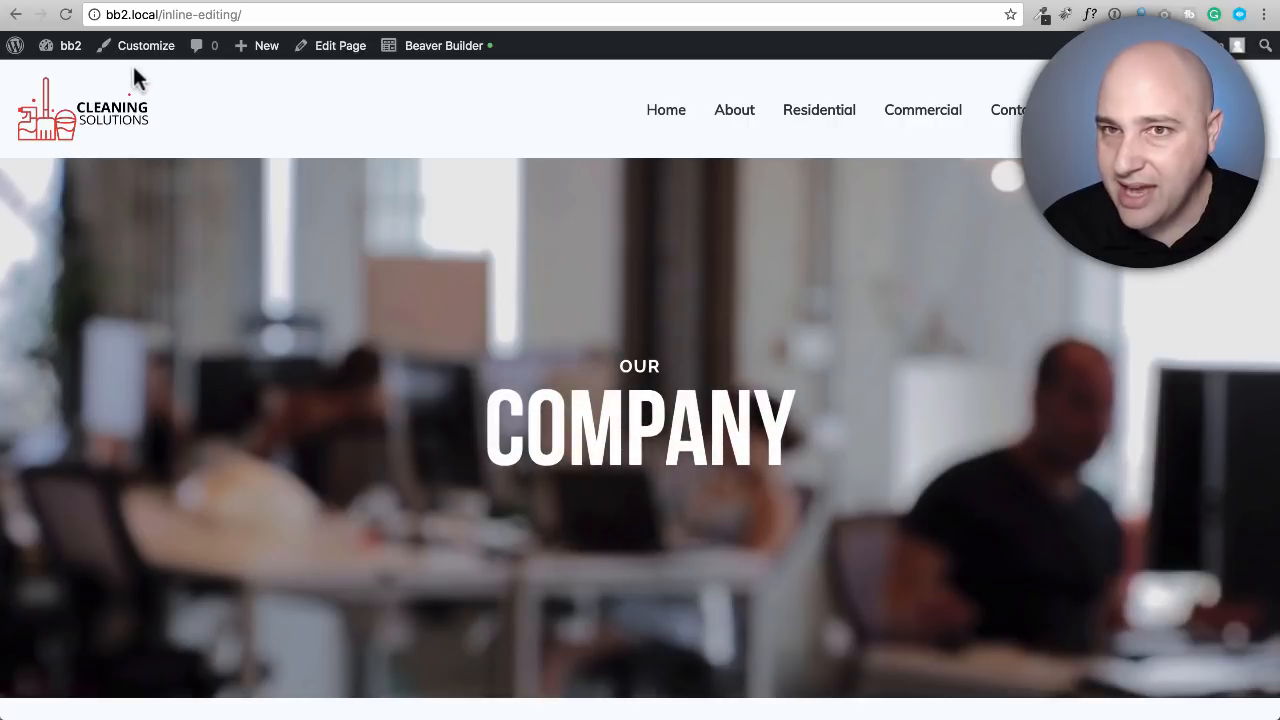
Open the Astra Customizer for the Inline Editing page via the admin toolbar
left_click(70, 45)
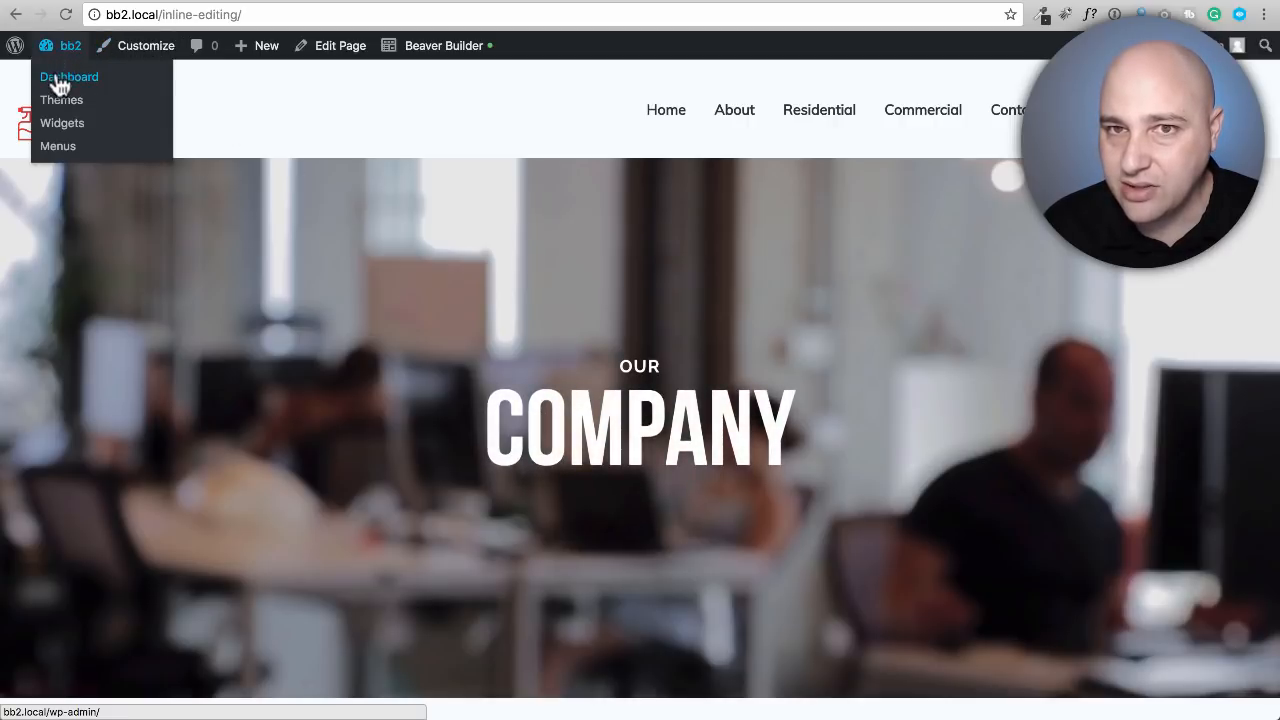
left_click(68, 76)
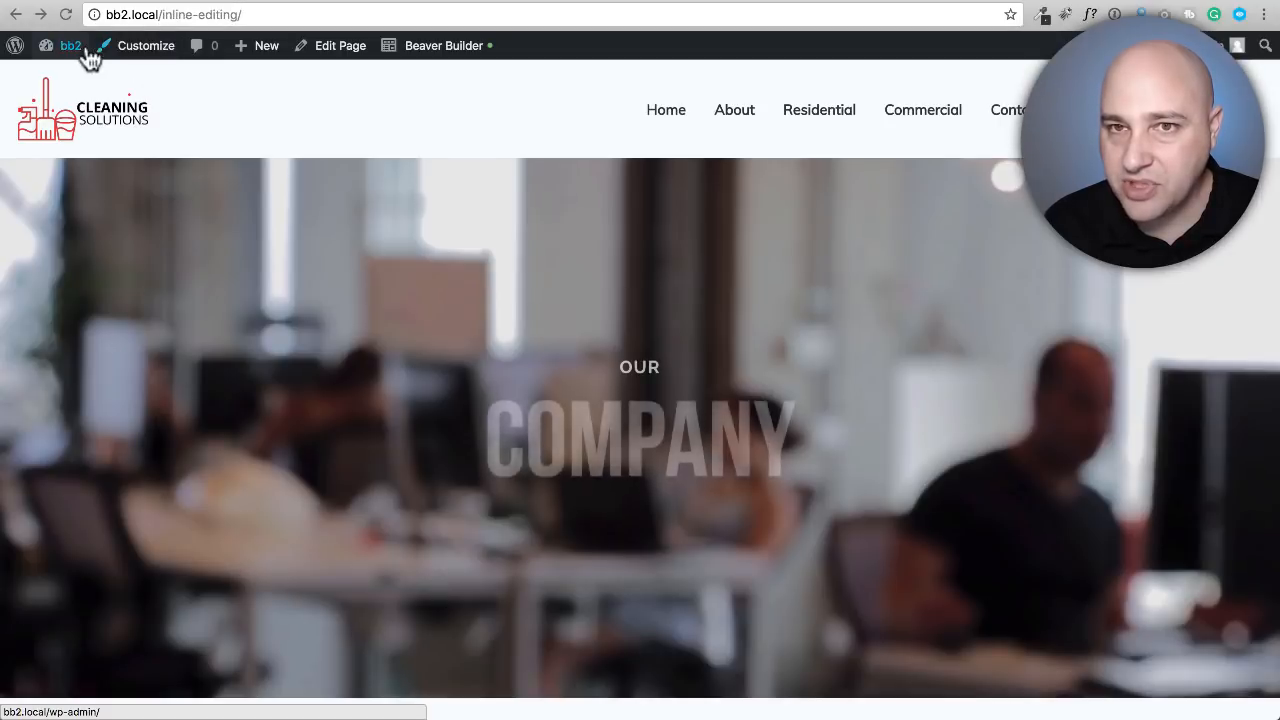
left_click(146, 45)
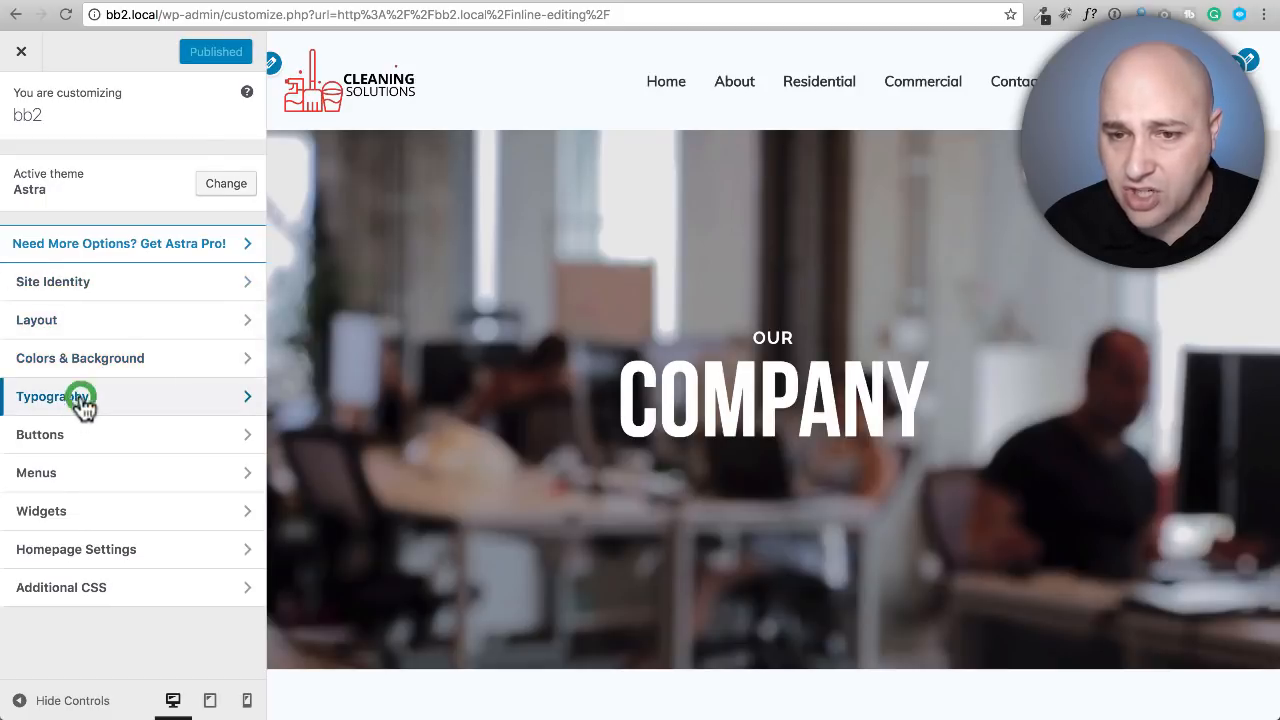
Set Base Typography headings font family to Bebas, publish, and close the Customizer
left_click(80, 396)
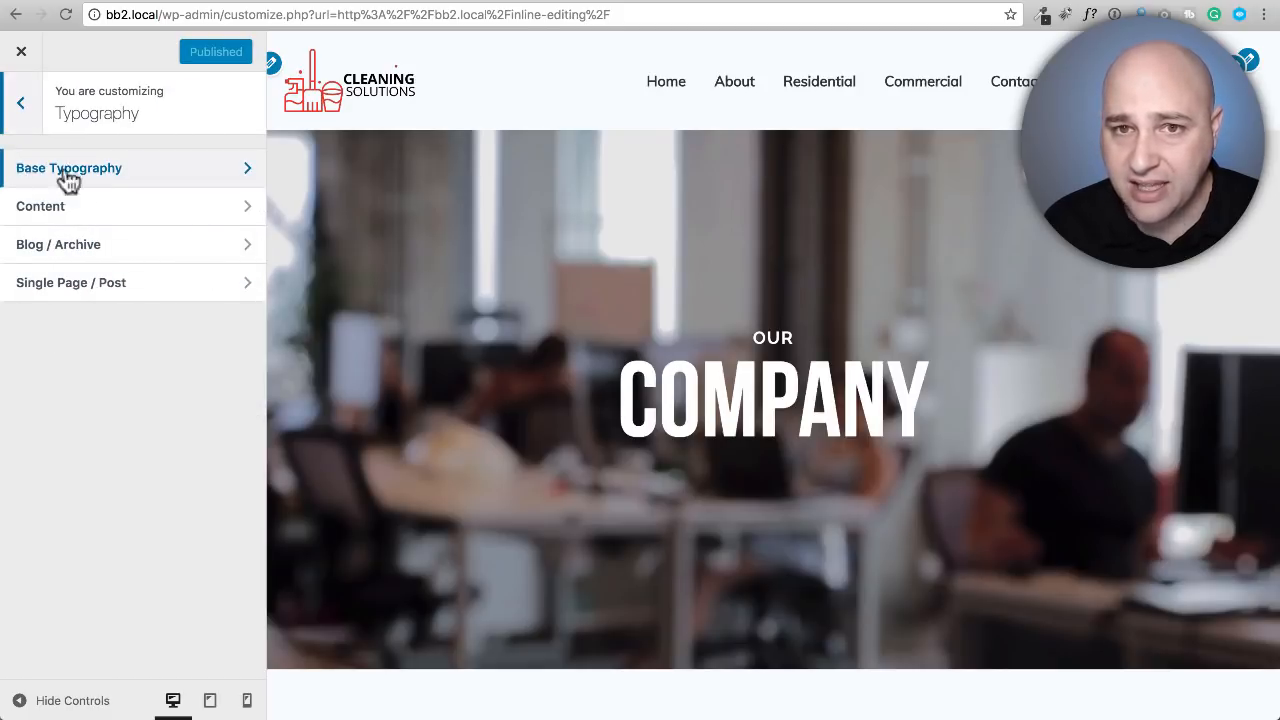
left_click(69, 167)
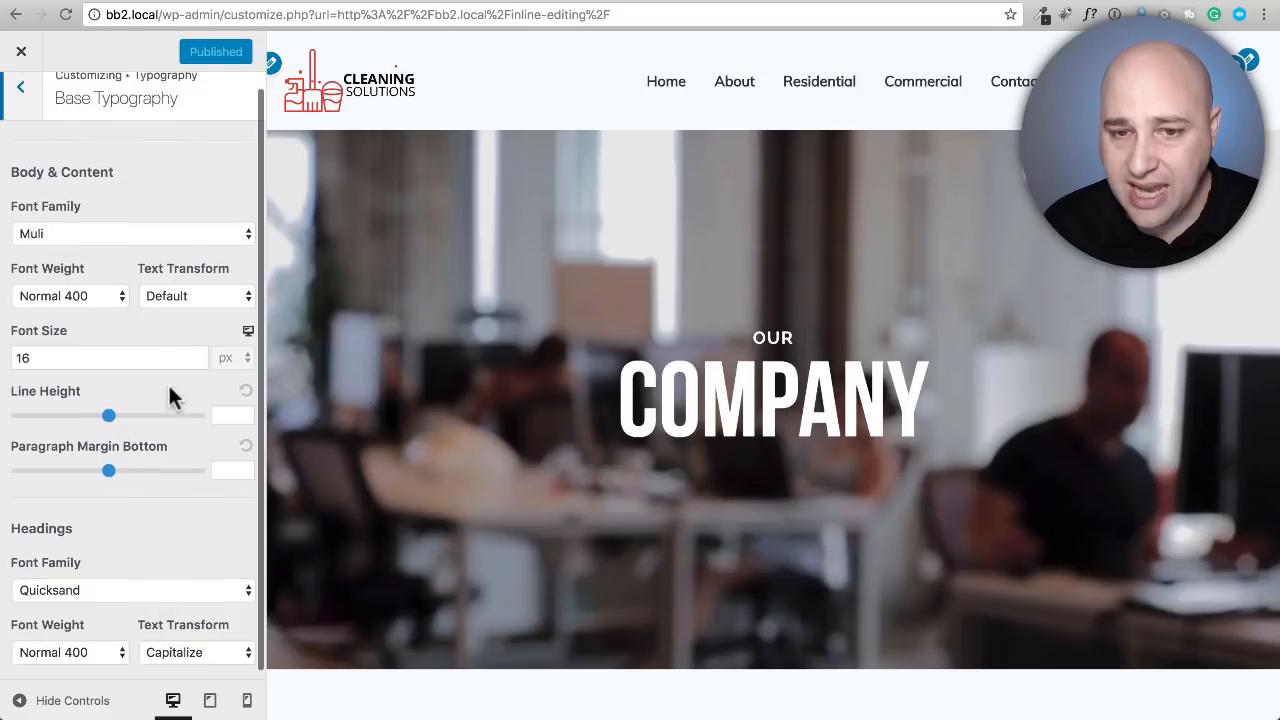
left_click(131, 590)
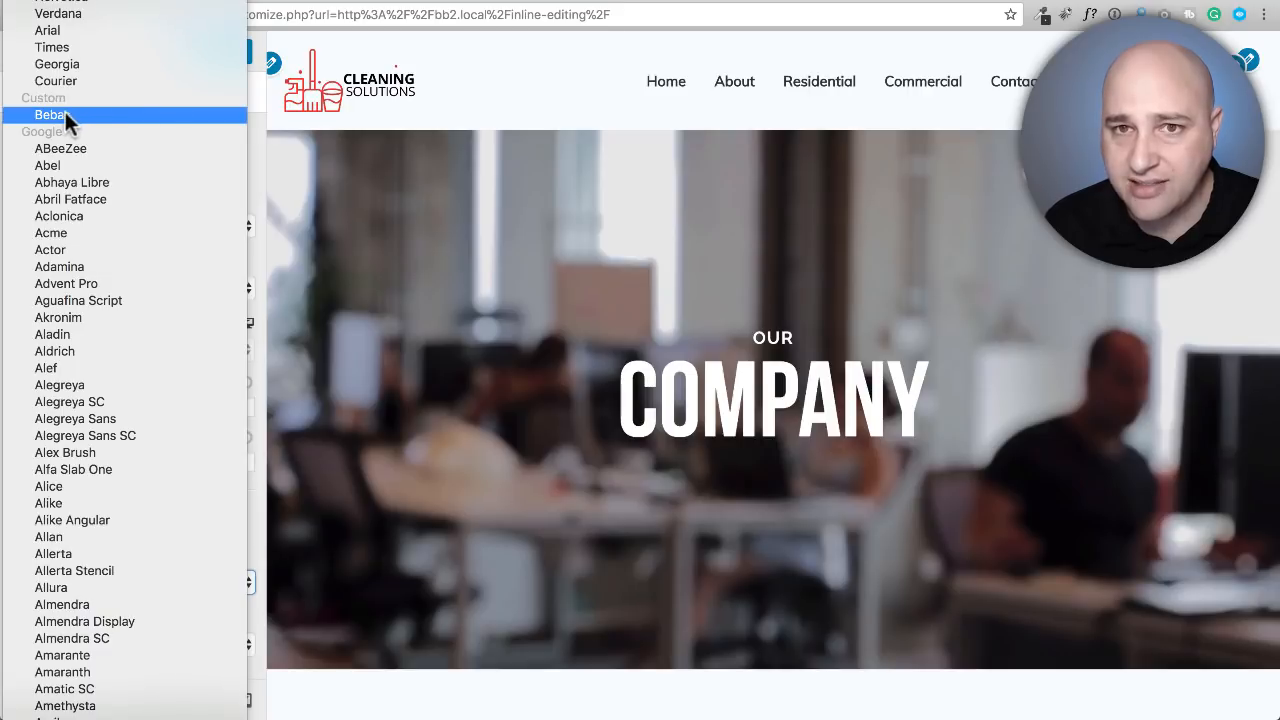
left_click(51, 115)
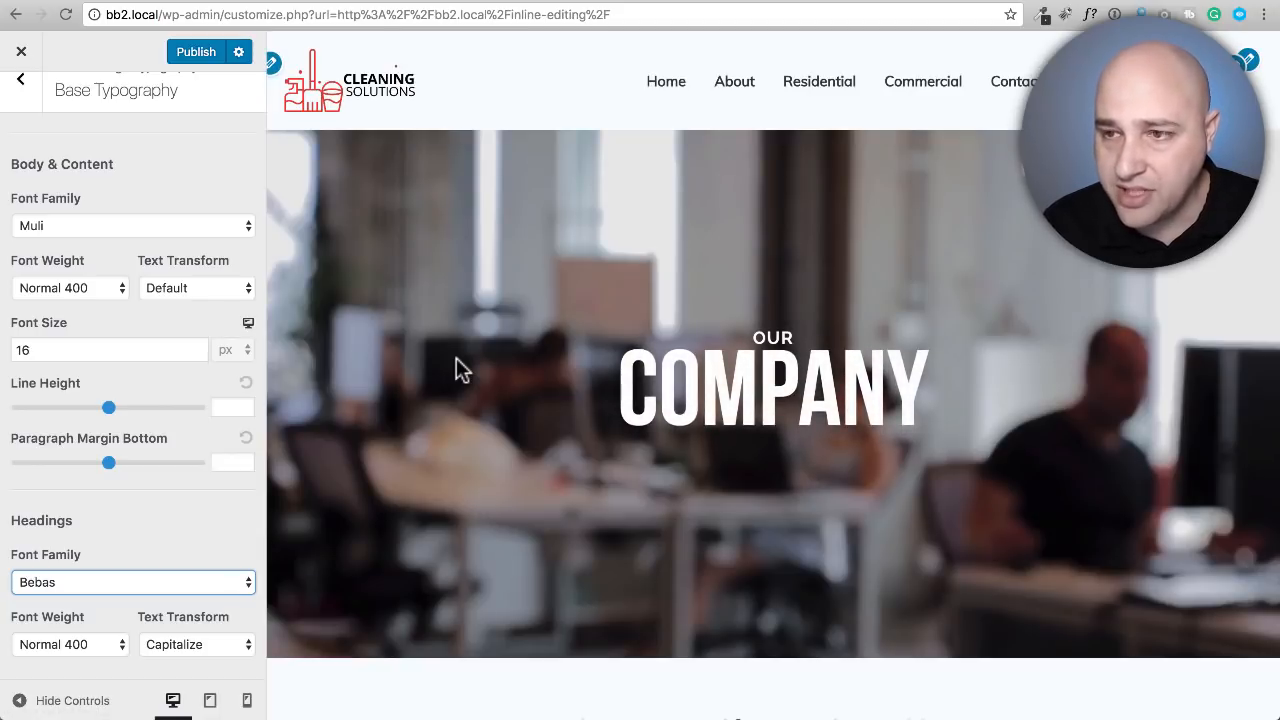
mouse_move(185, 105)
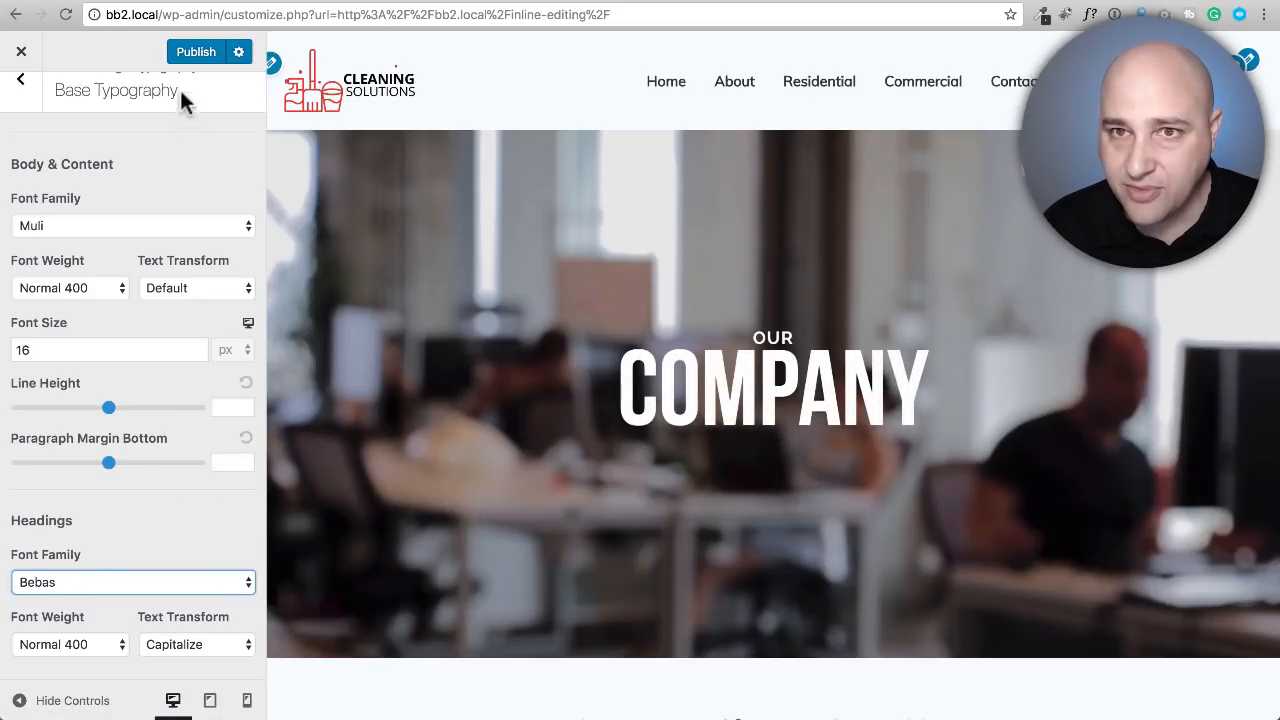
left_click(196, 51)
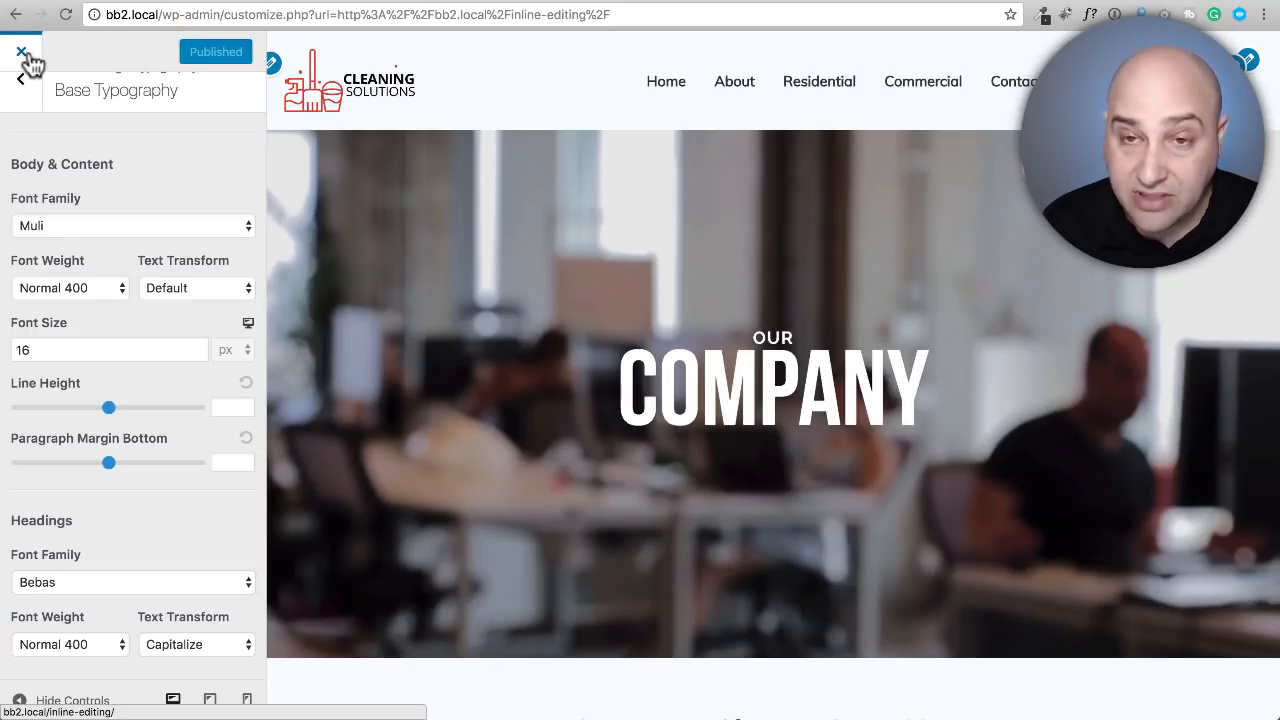
left_click(20, 51)
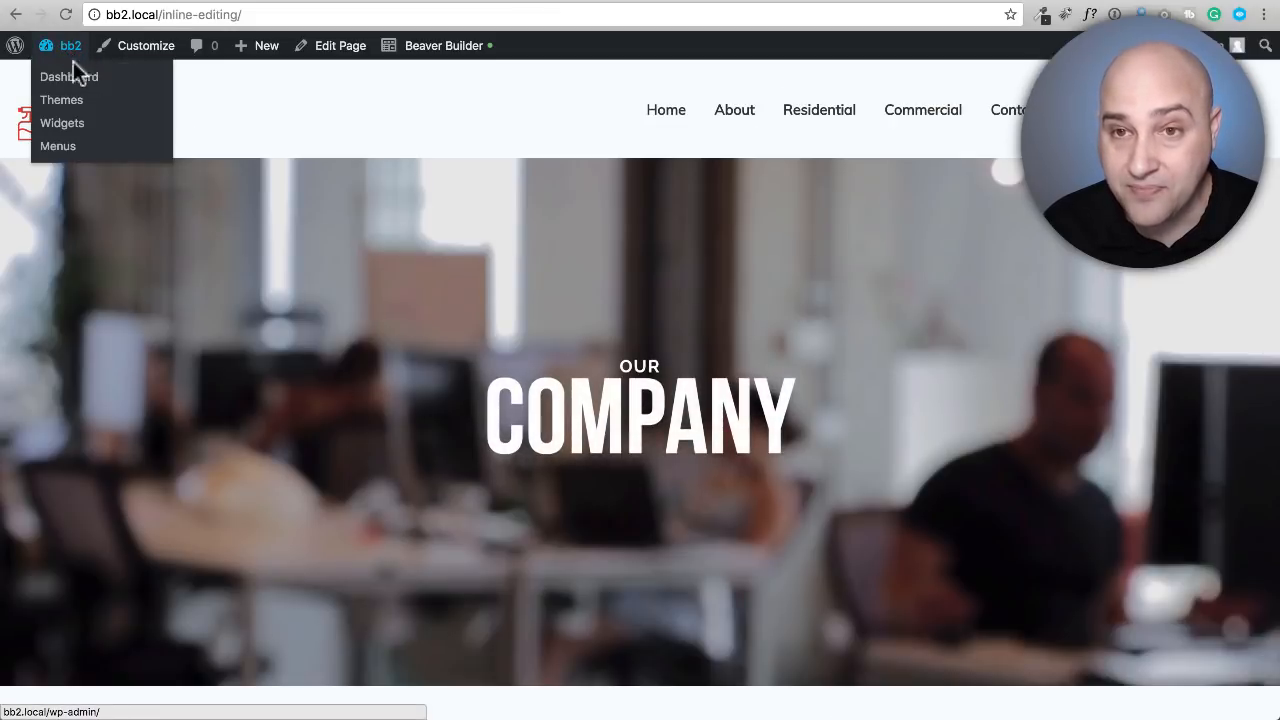
Activate Beaver Builder Theme in place of Astra, then bring up the All Pages list
left_click(69, 76)
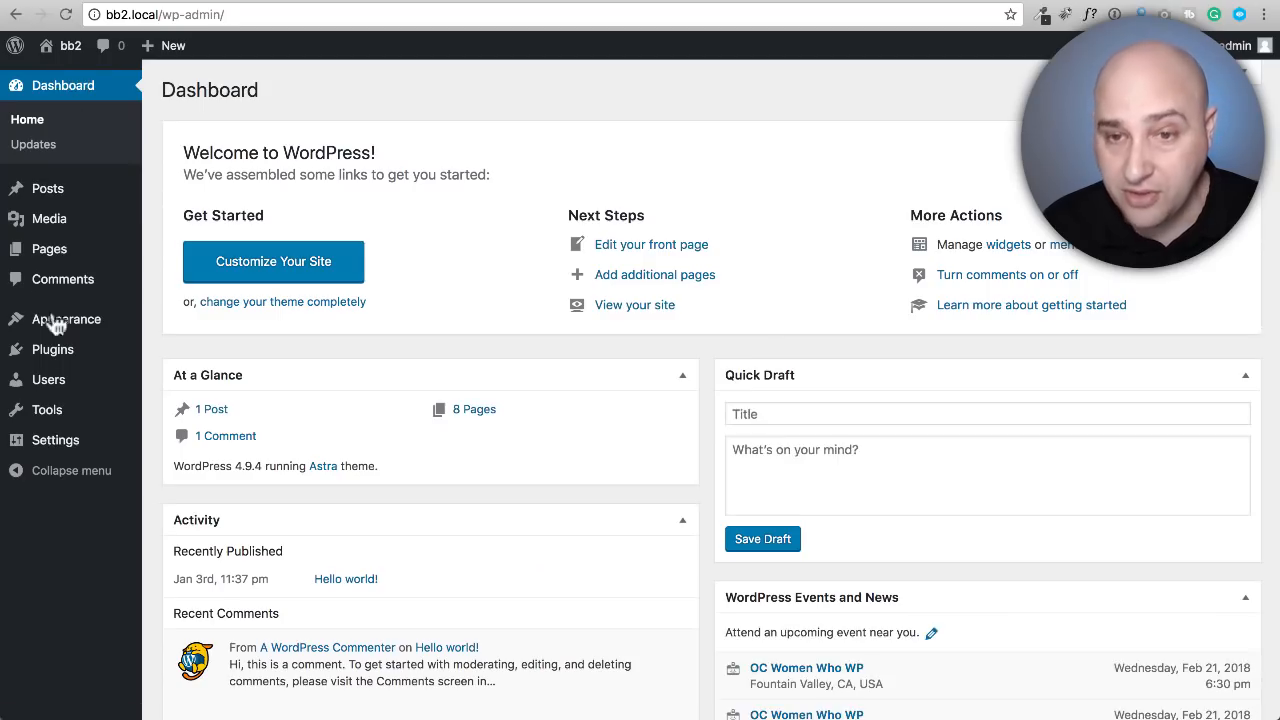
left_click(66, 318)
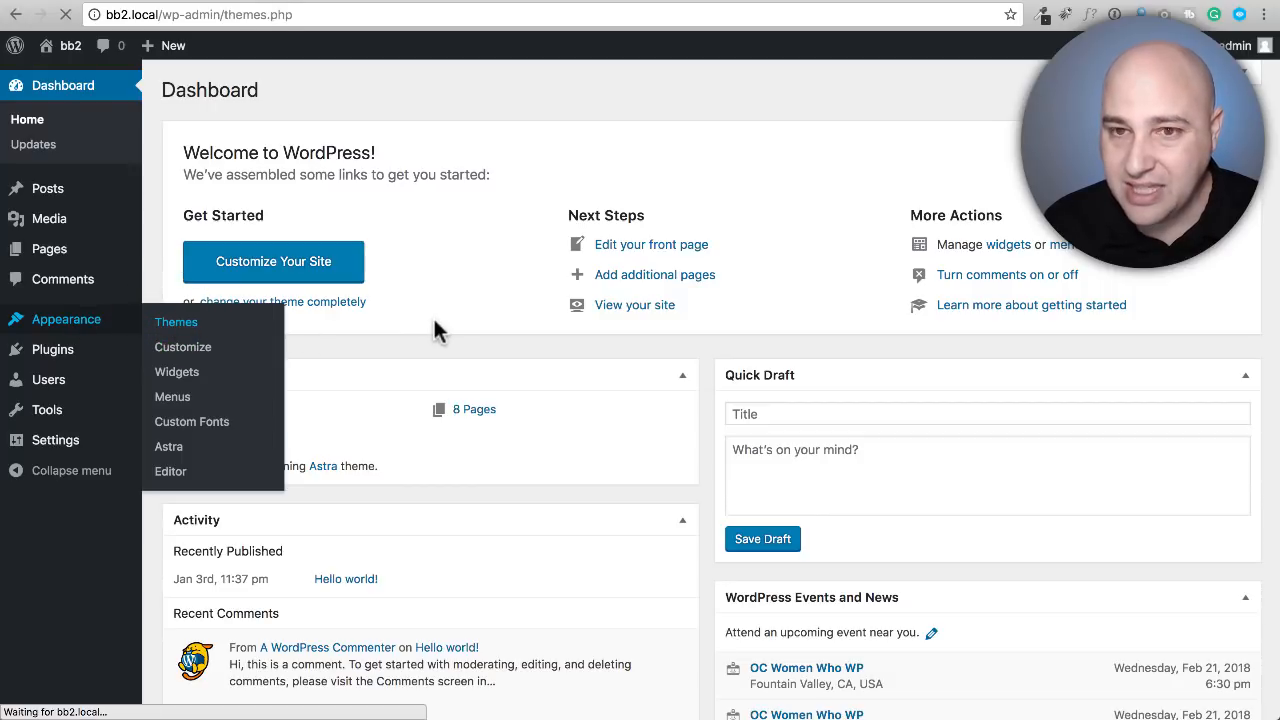
left_click(176, 321)
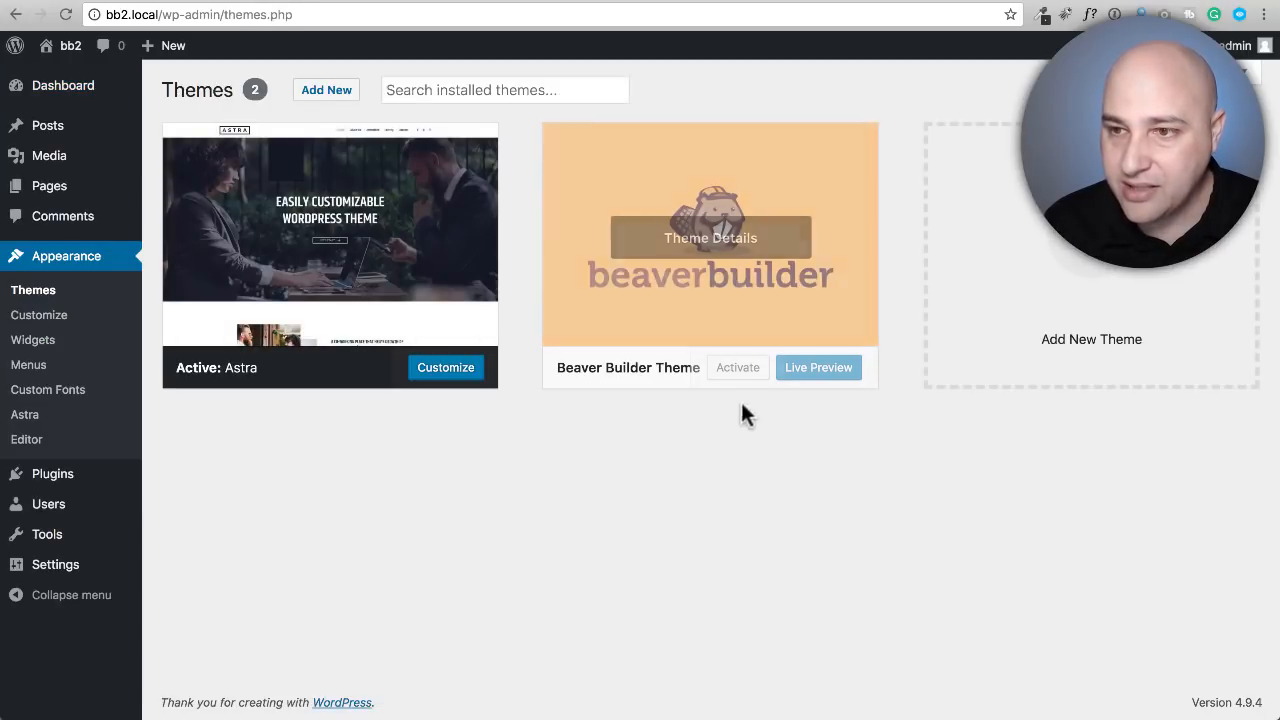
left_click(737, 367)
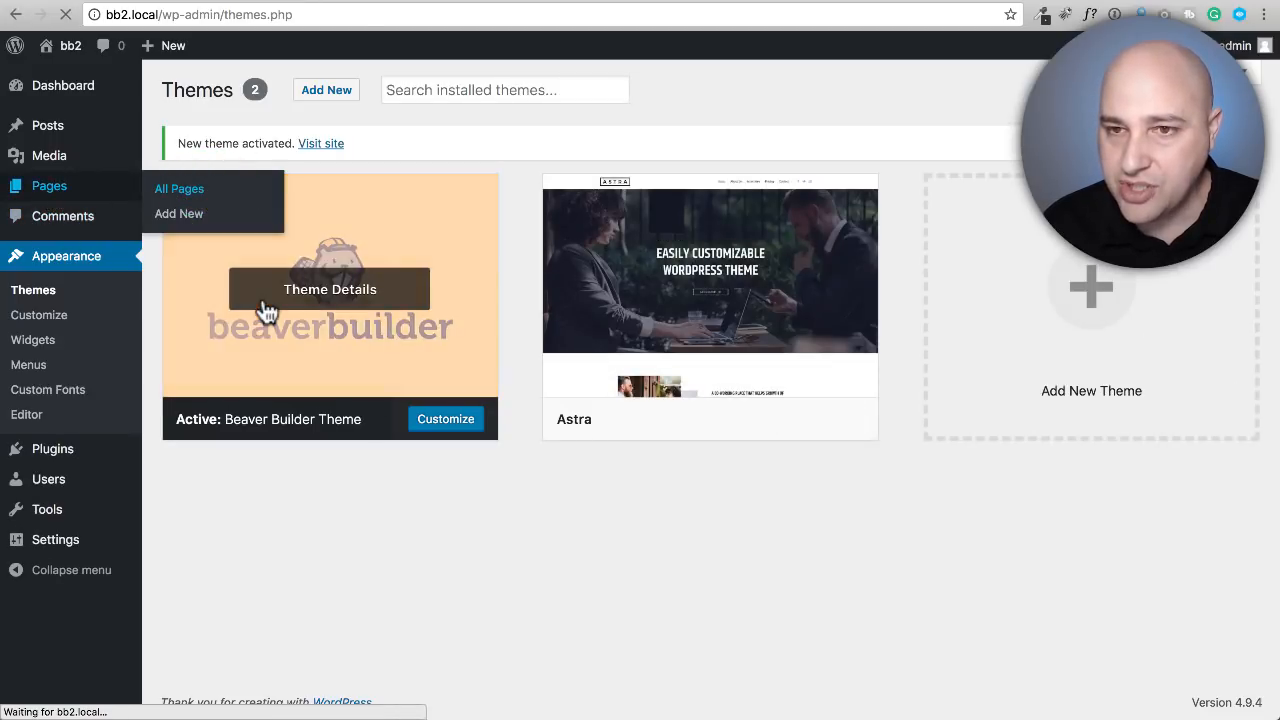
left_click(179, 188)
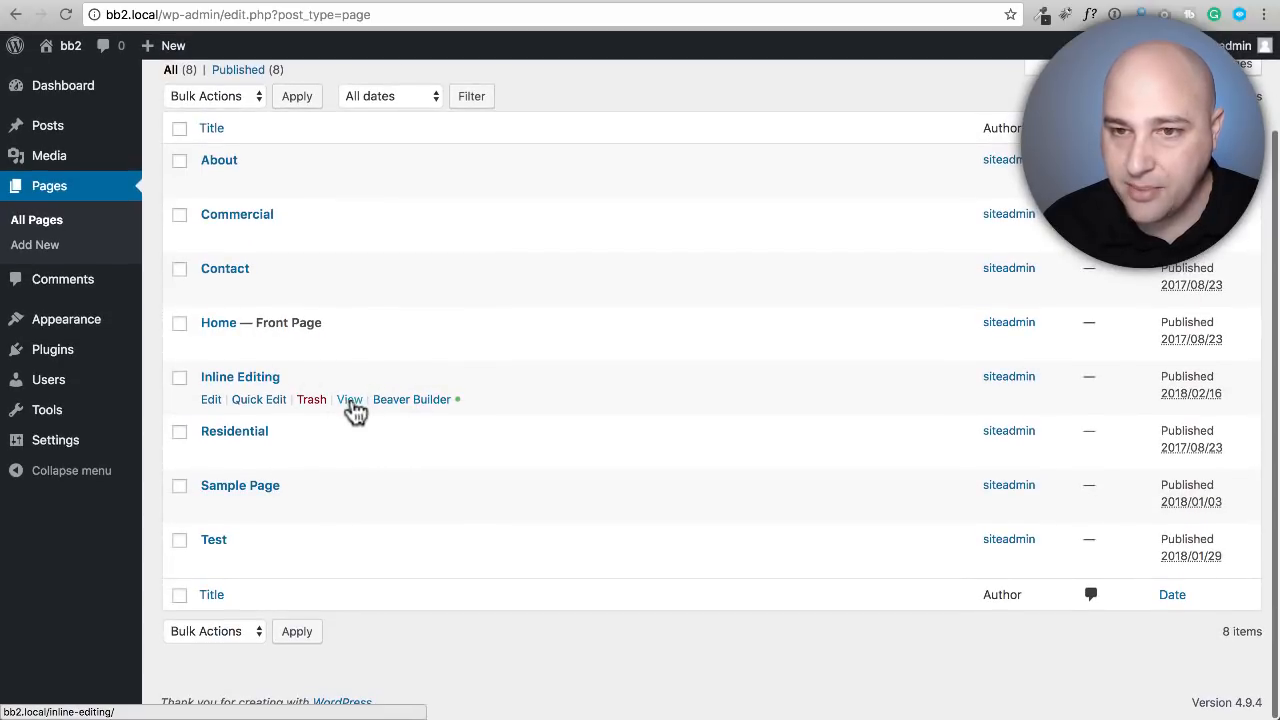
View the Inline Editing page on the live site and launch the Customizer from the admin toolbar
left_click(349, 399)
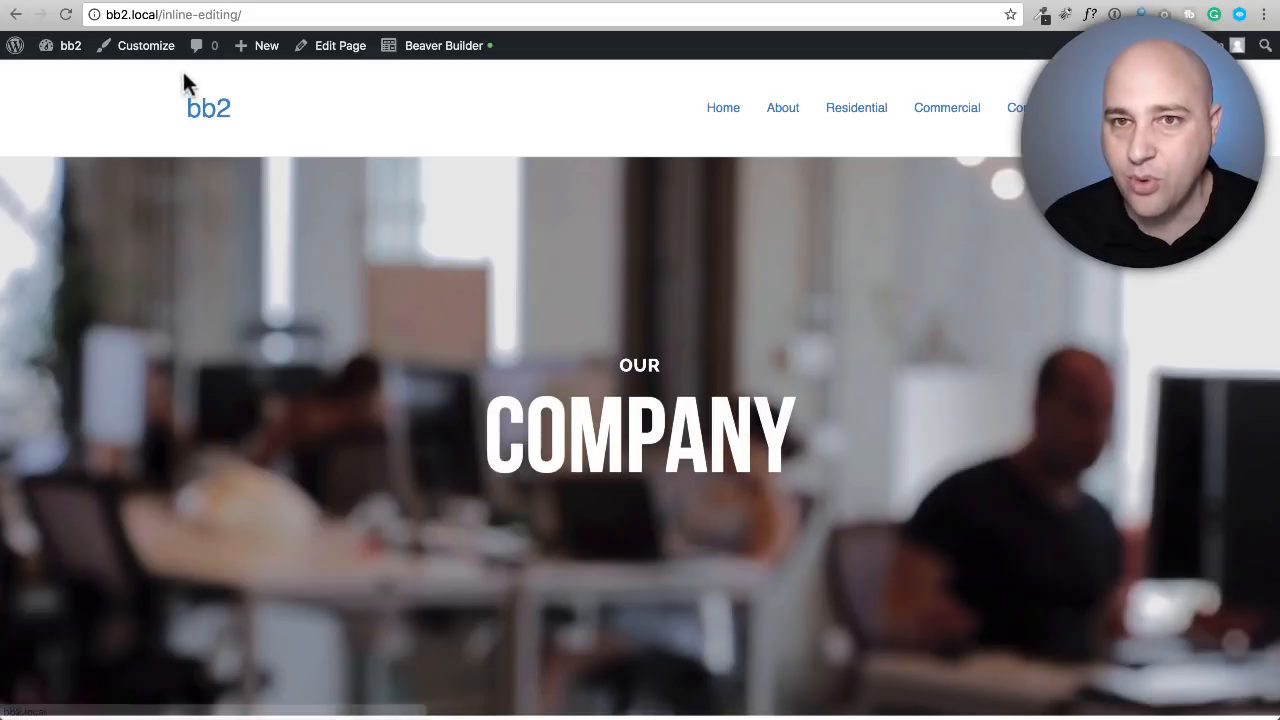
left_click(145, 45)
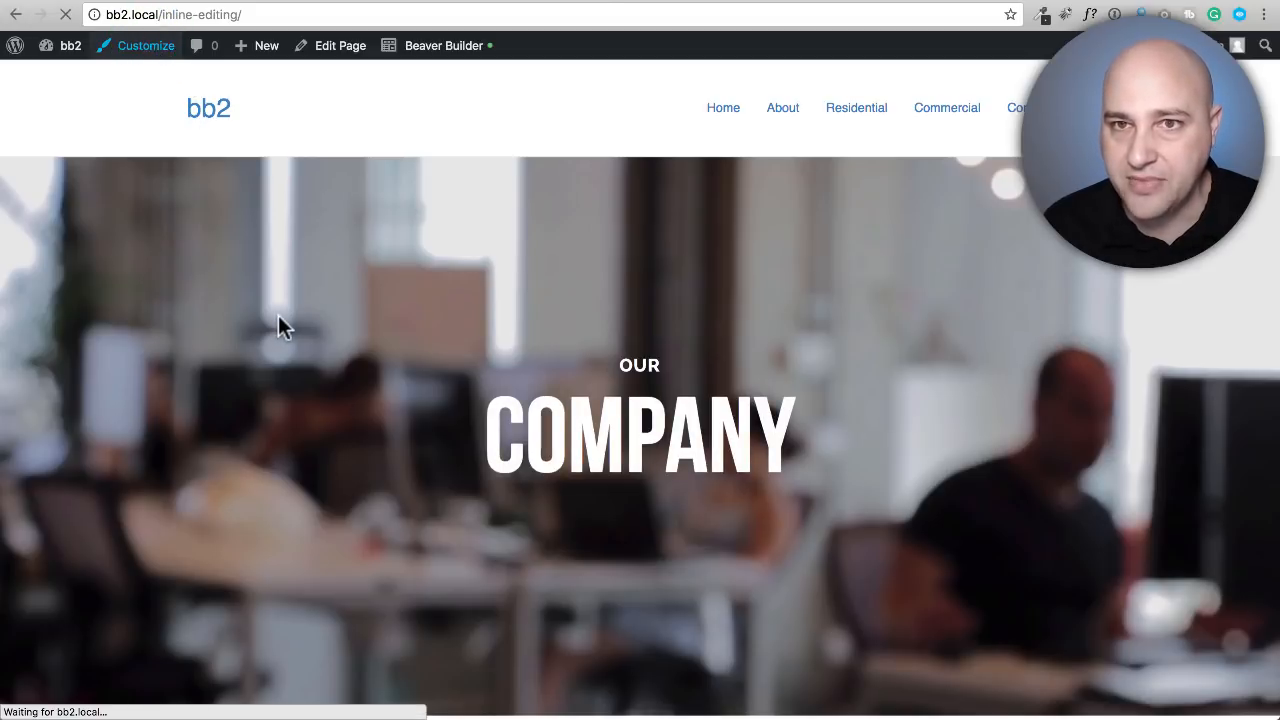
left_click(146, 45)
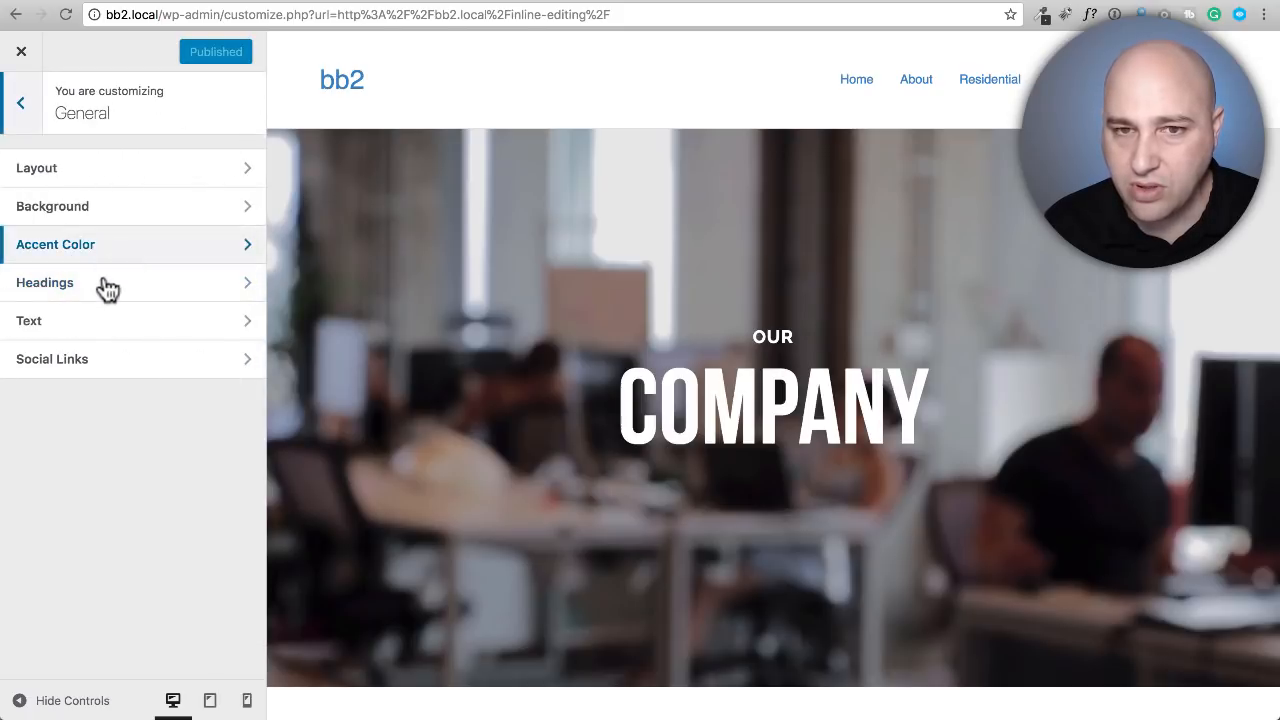
Under General > Headings, set the heading Font Family to Bebas
left_click(44, 282)
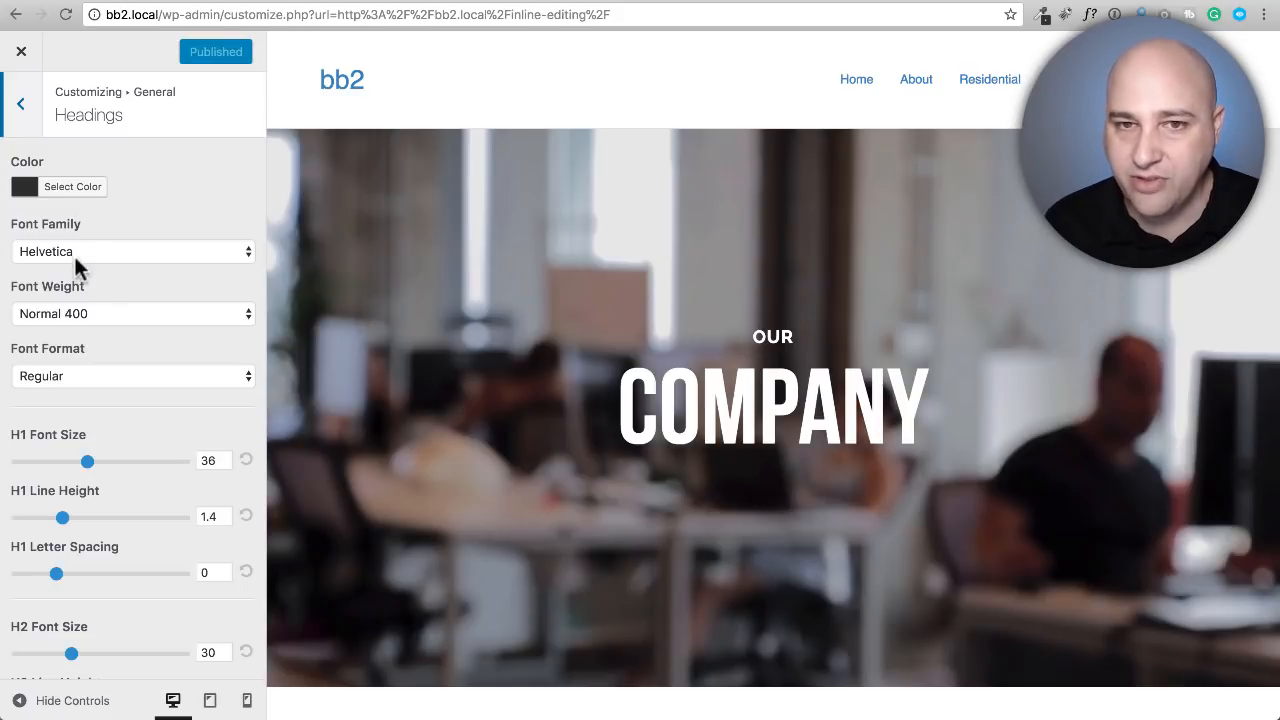
mouse_move(85, 260)
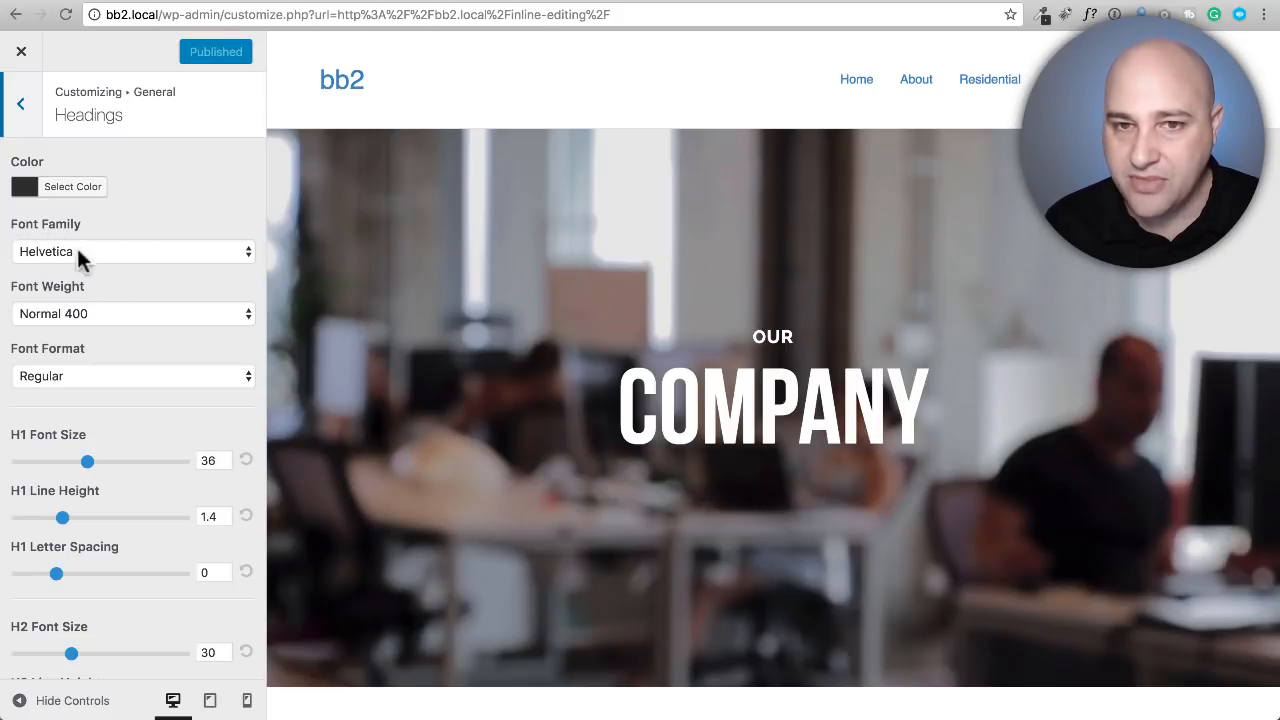
left_click(133, 251)
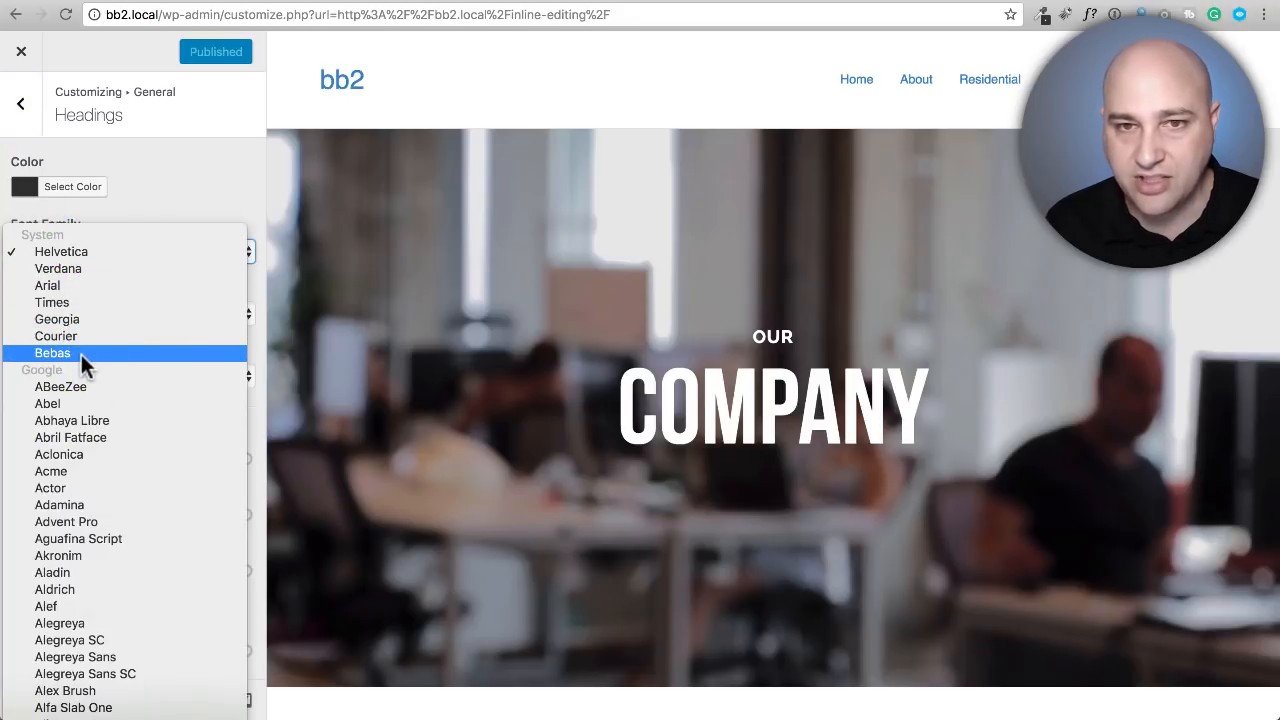
left_click(52, 353)
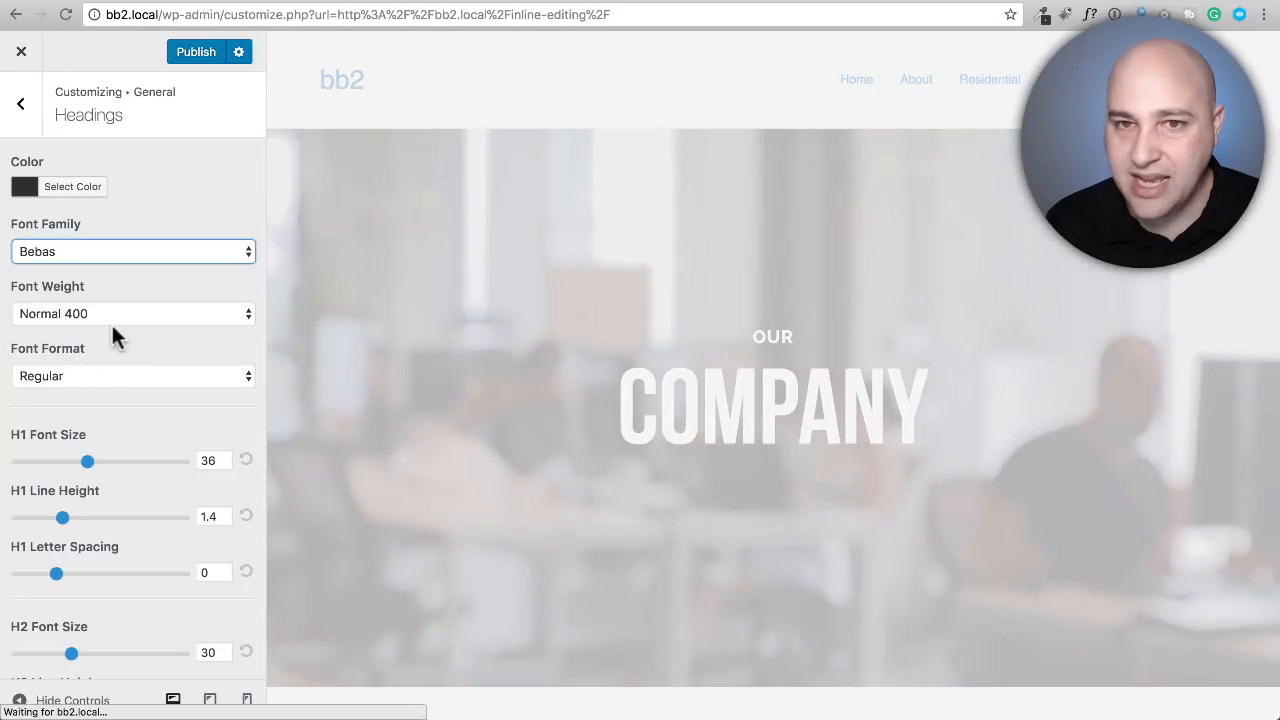